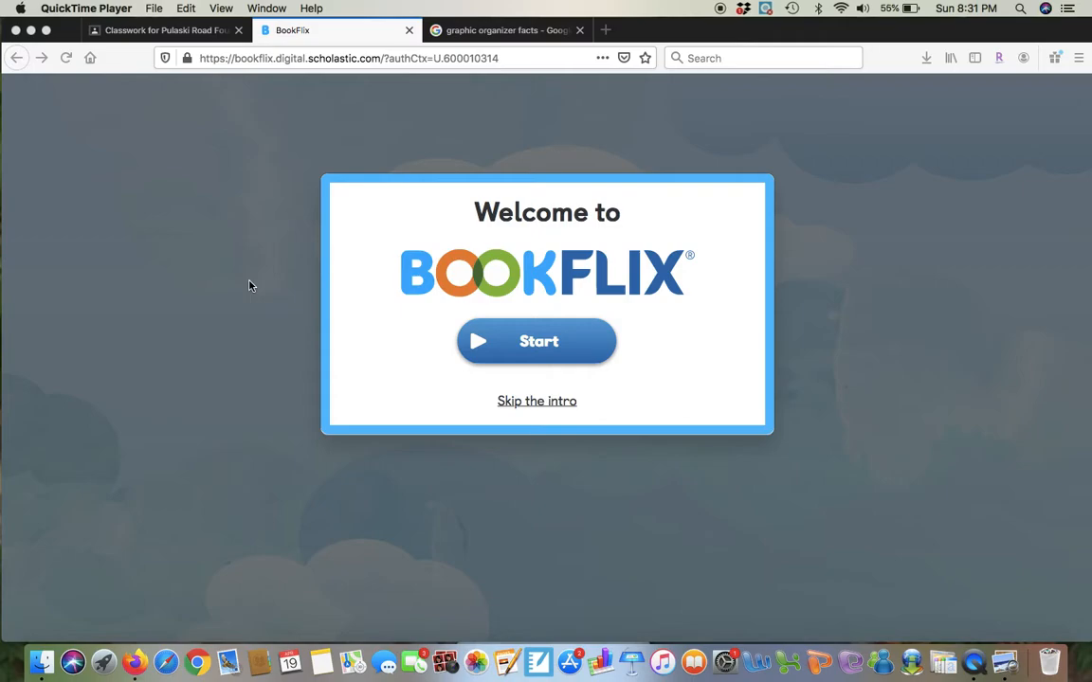
pyautogui.moveTo(473, 263)
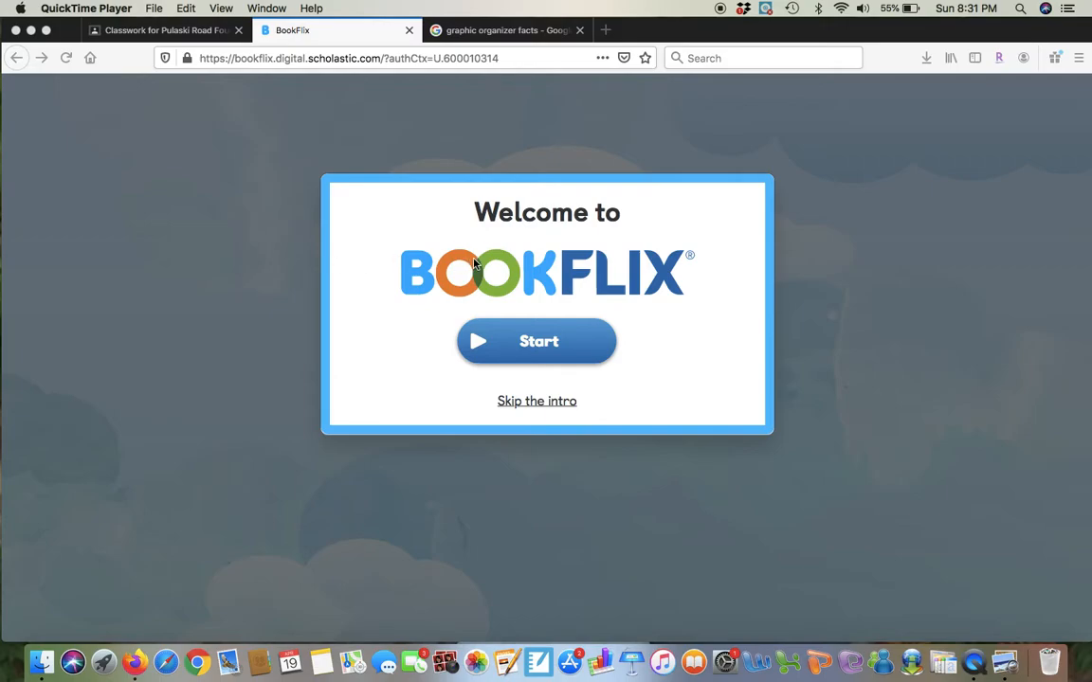
pyautogui.moveTo(608, 390)
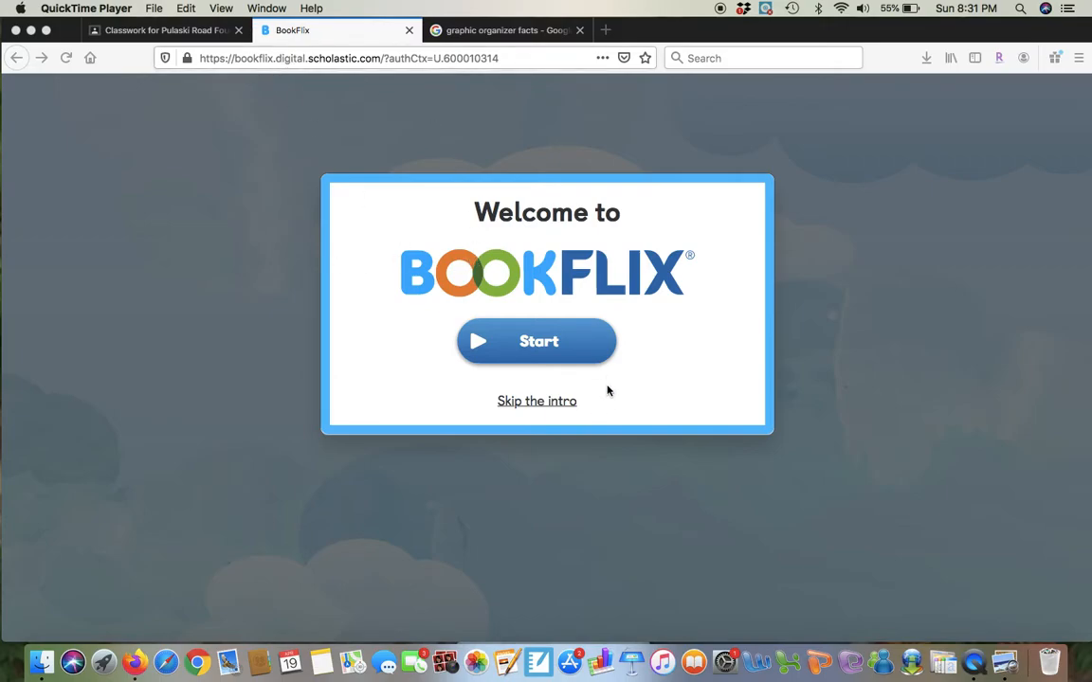
pyautogui.moveTo(518, 243)
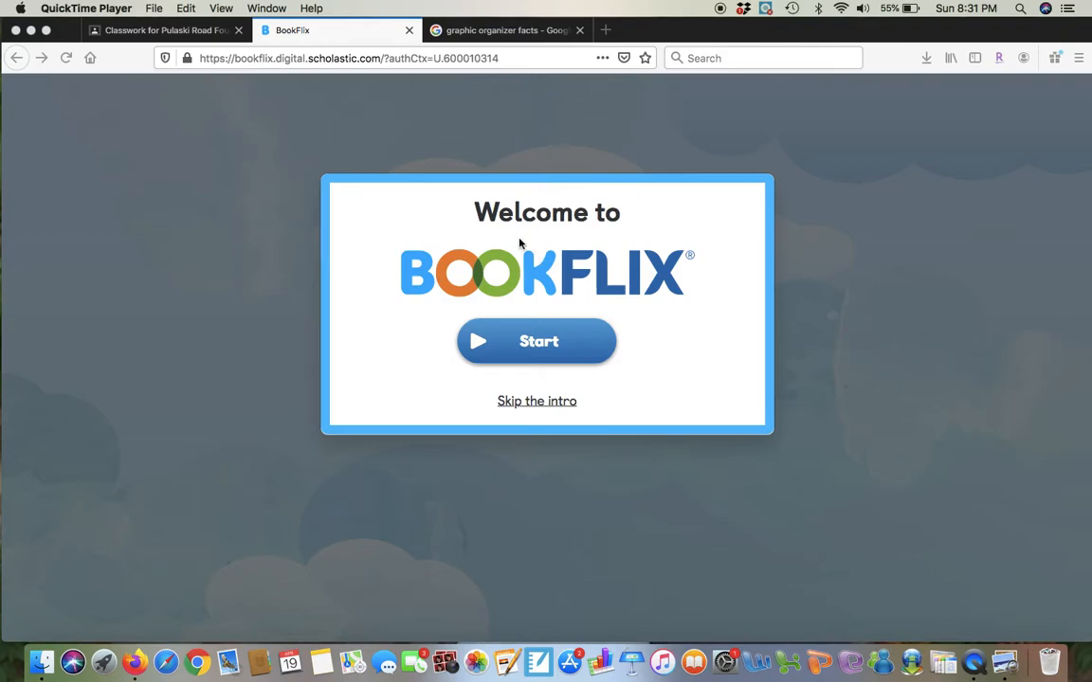
pyautogui.moveTo(635, 334)
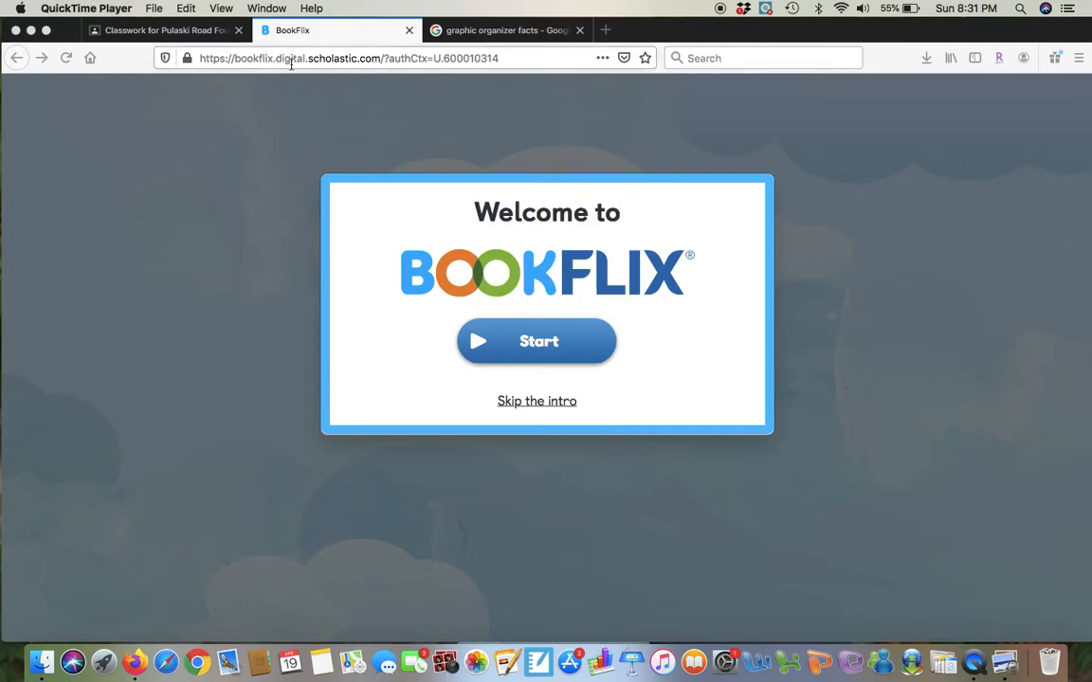
pyautogui.moveTo(370, 76)
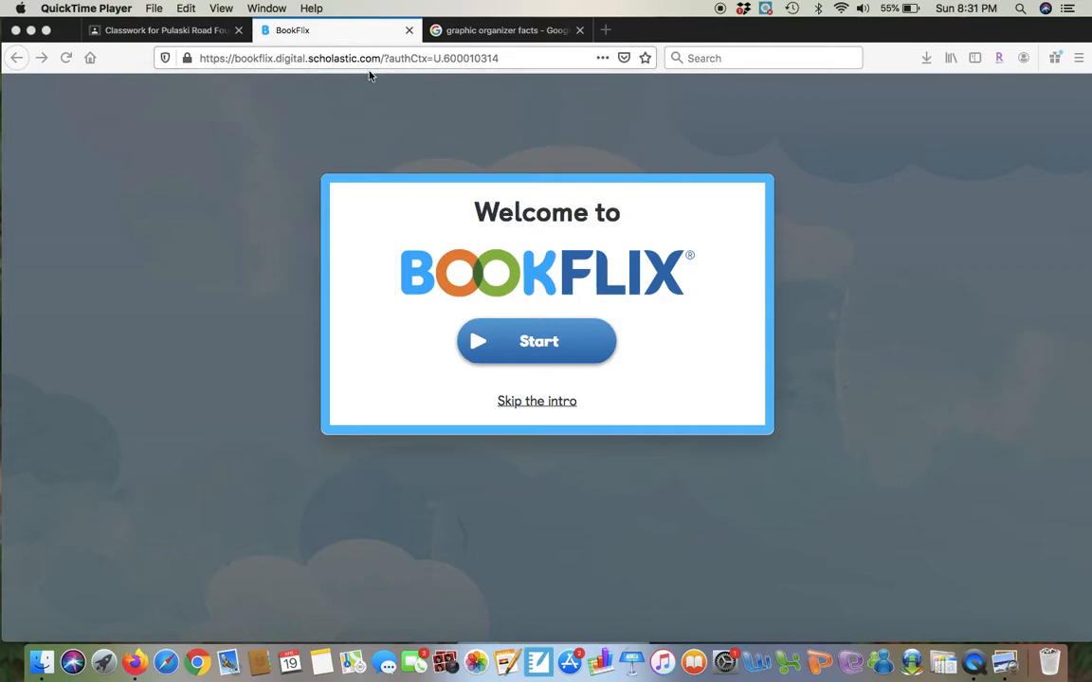
pyautogui.moveTo(377, 74)
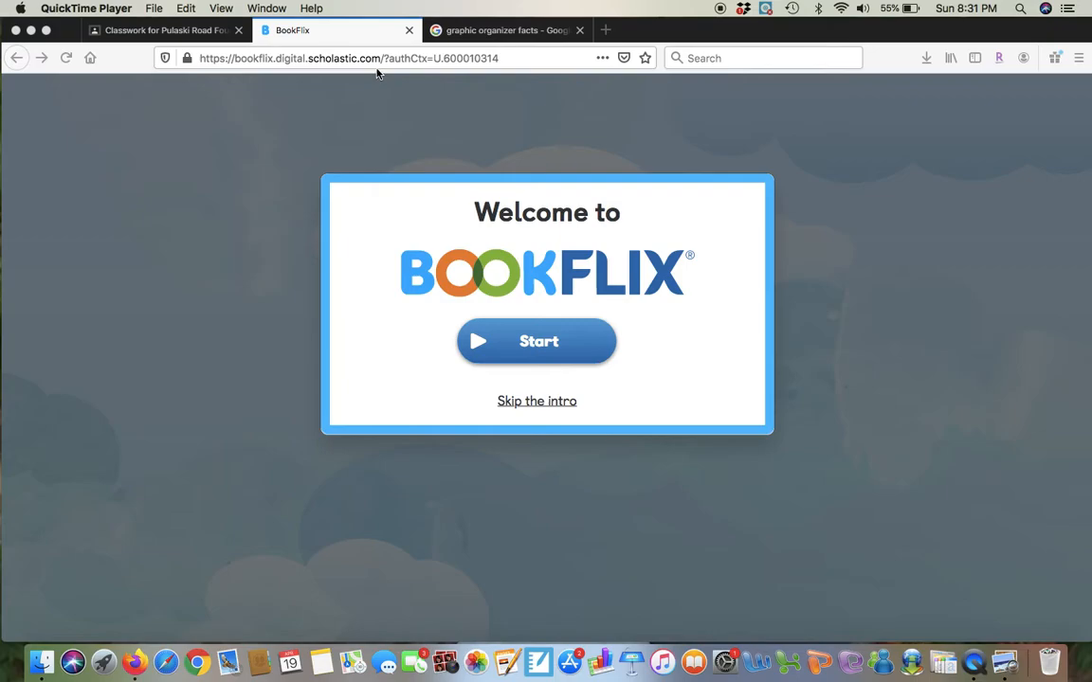
pyautogui.moveTo(518, 452)
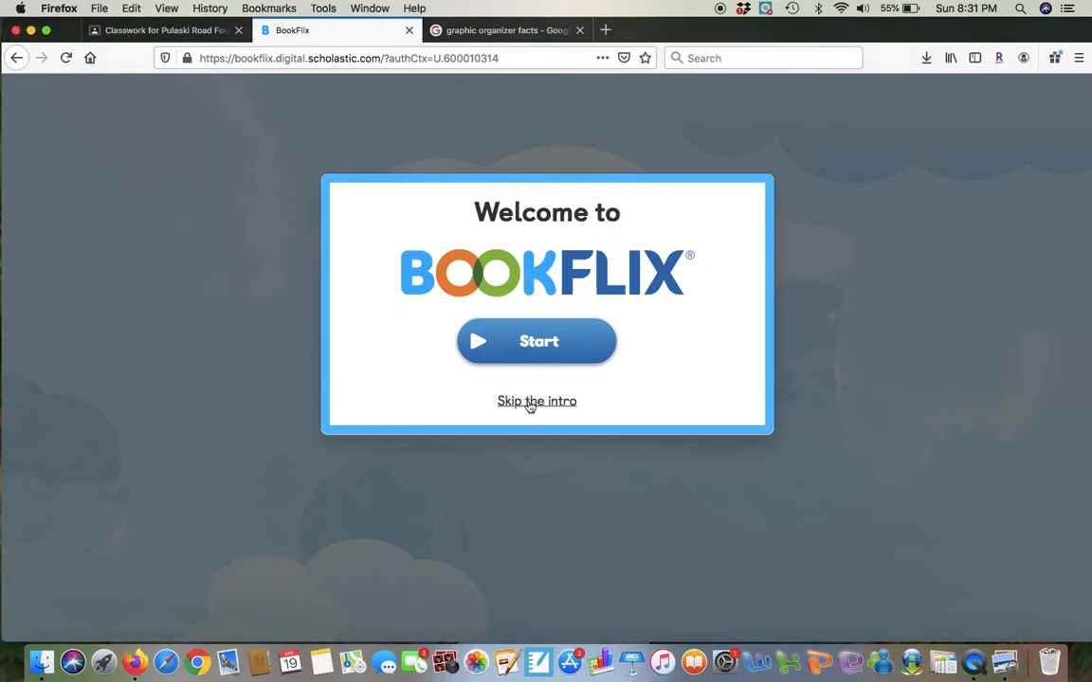
# Skip the intro, open the Earth and Sky category, and browse its book pairs.
pyautogui.click(536, 401)
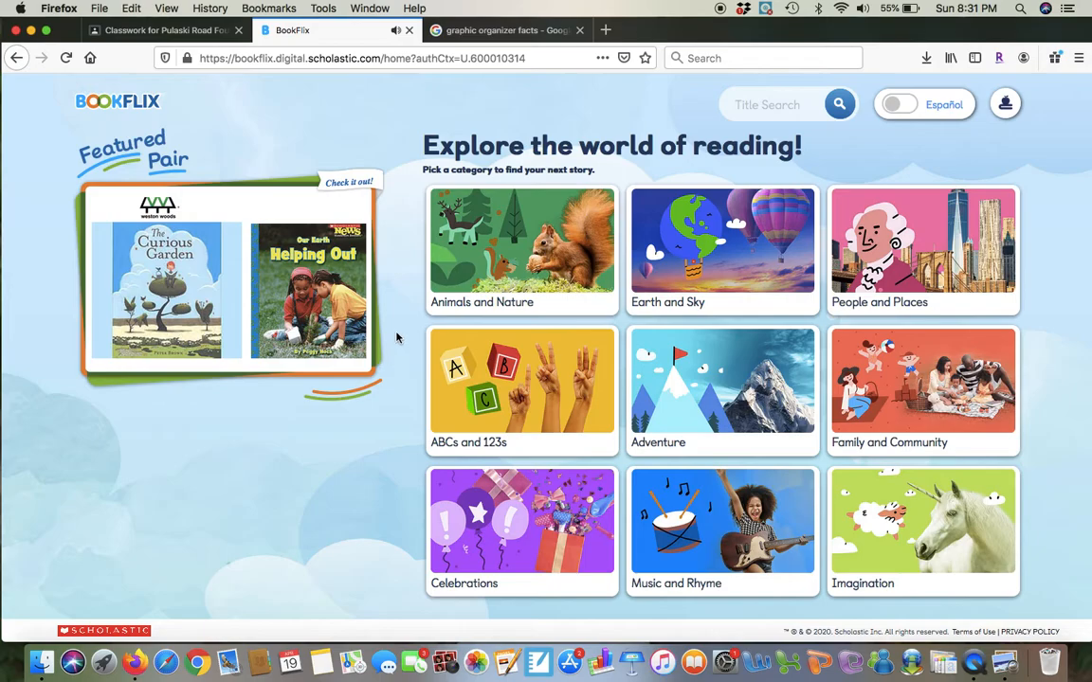
pyautogui.moveTo(649, 89)
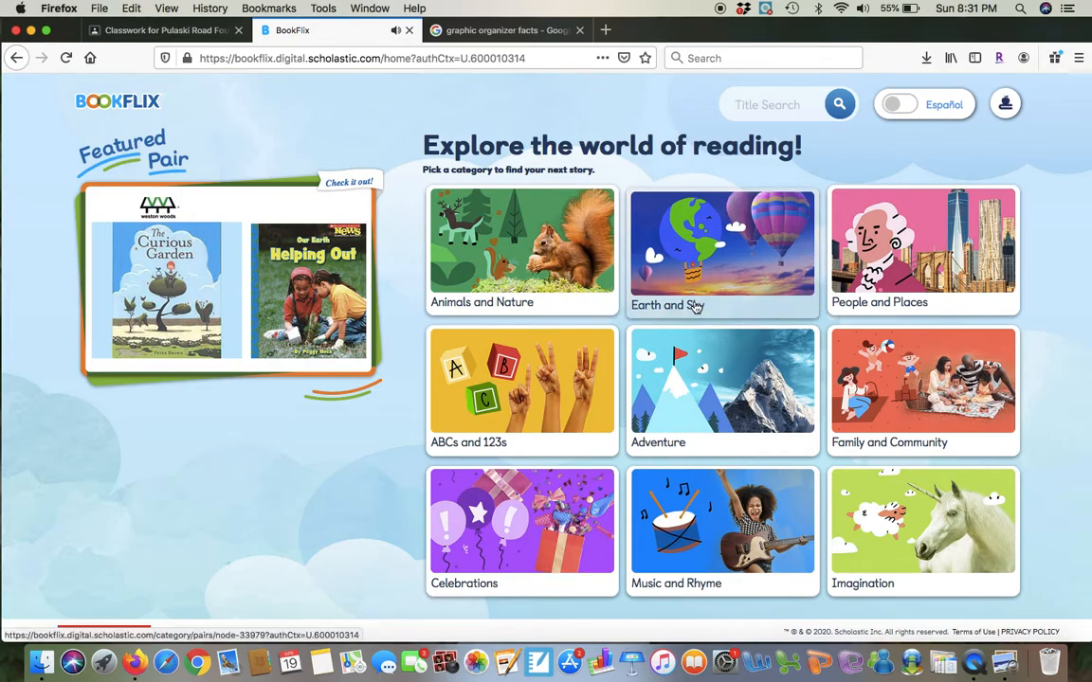
pyautogui.click(722, 250)
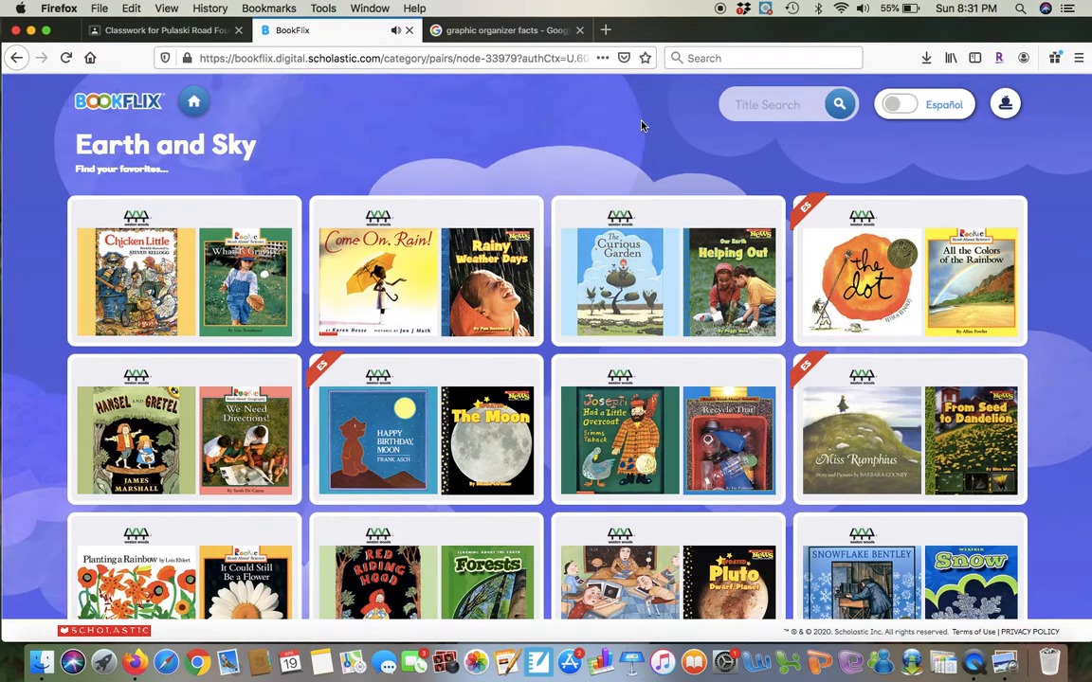
pyautogui.scroll(-3)
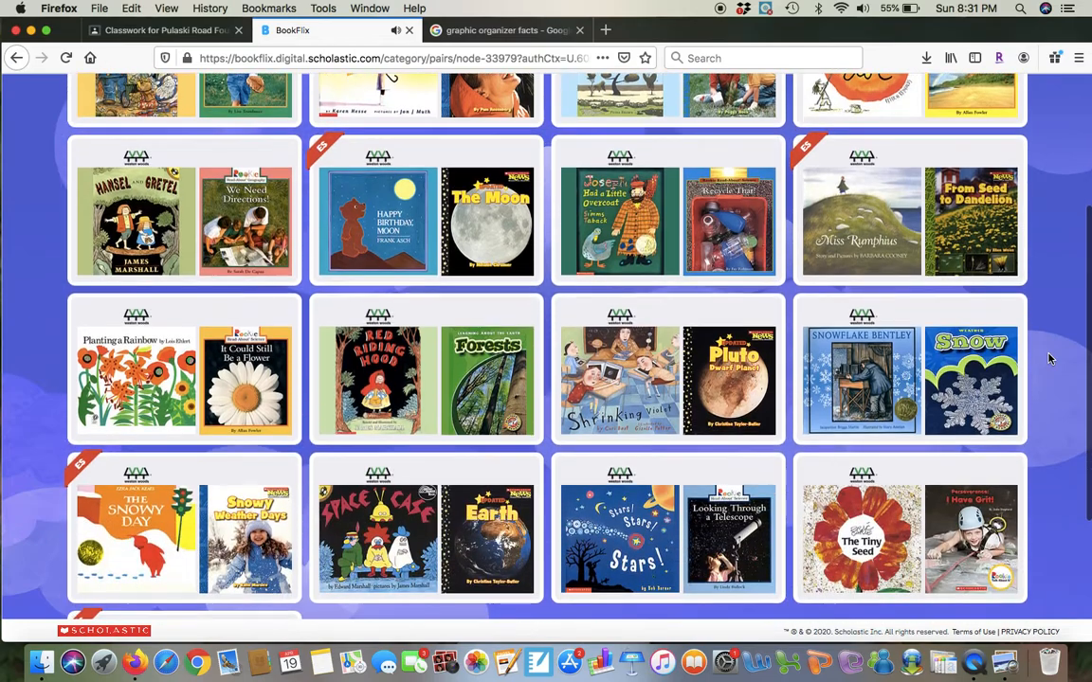
pyautogui.scroll(-3)
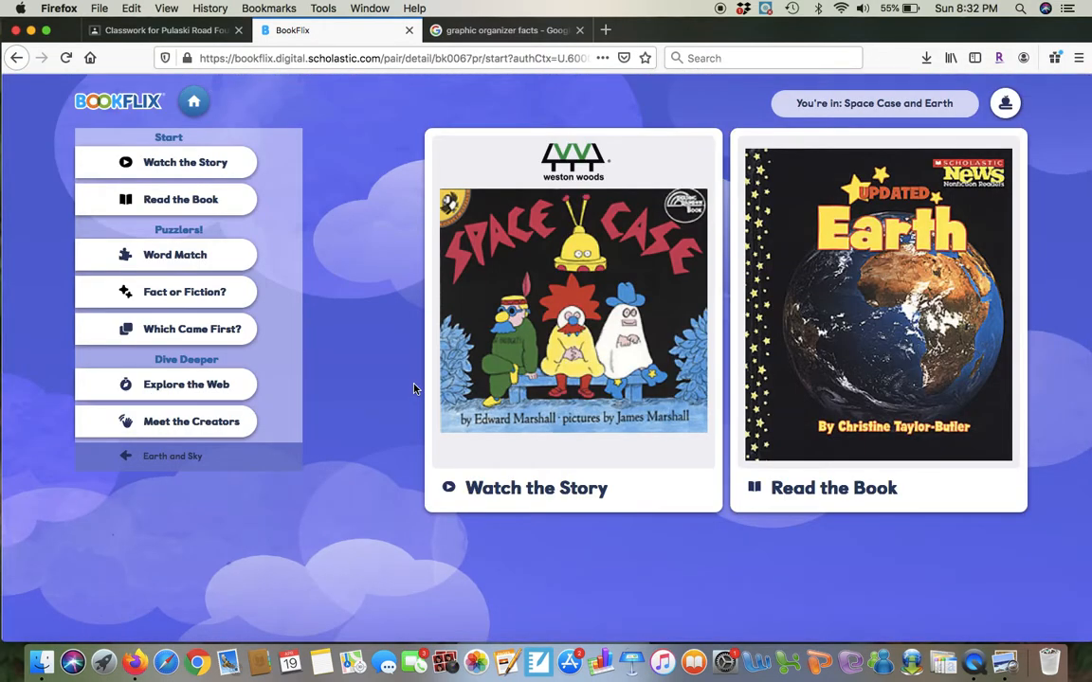
pyautogui.moveTo(379, 154)
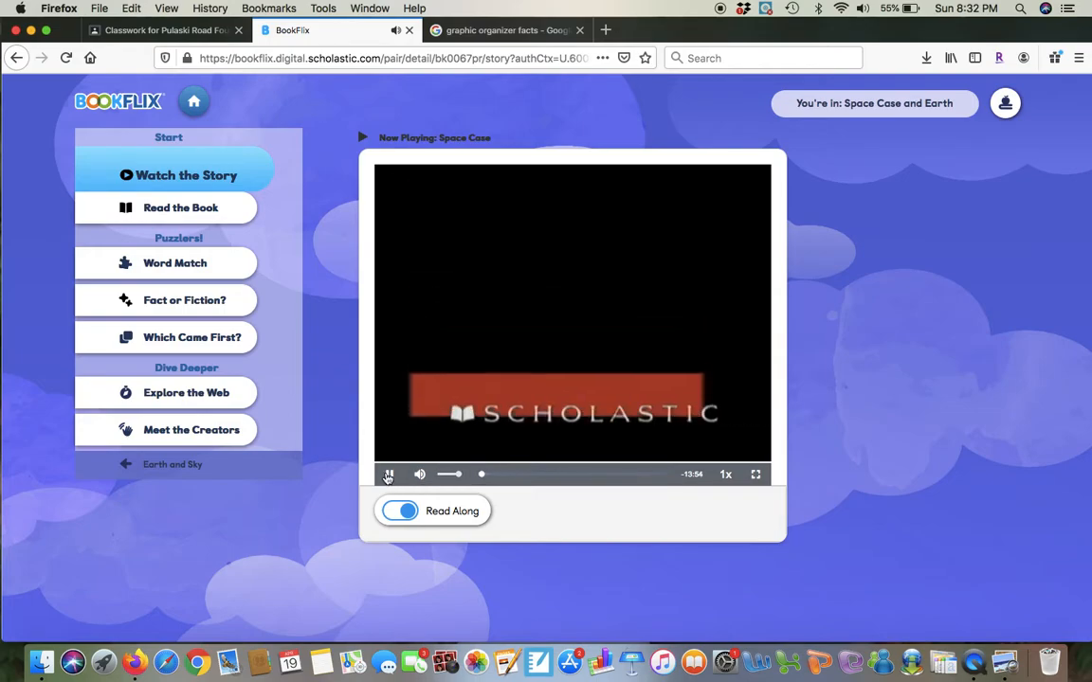
# Pause the Space Case story video.
pyautogui.click(389, 474)
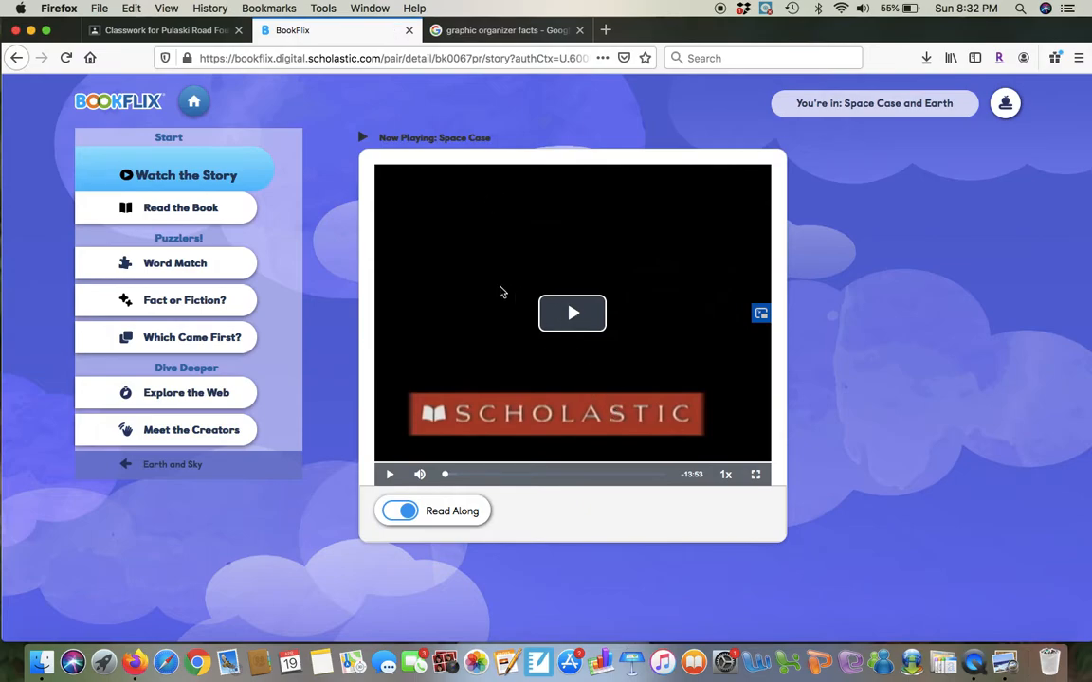
pyautogui.moveTo(332, 237)
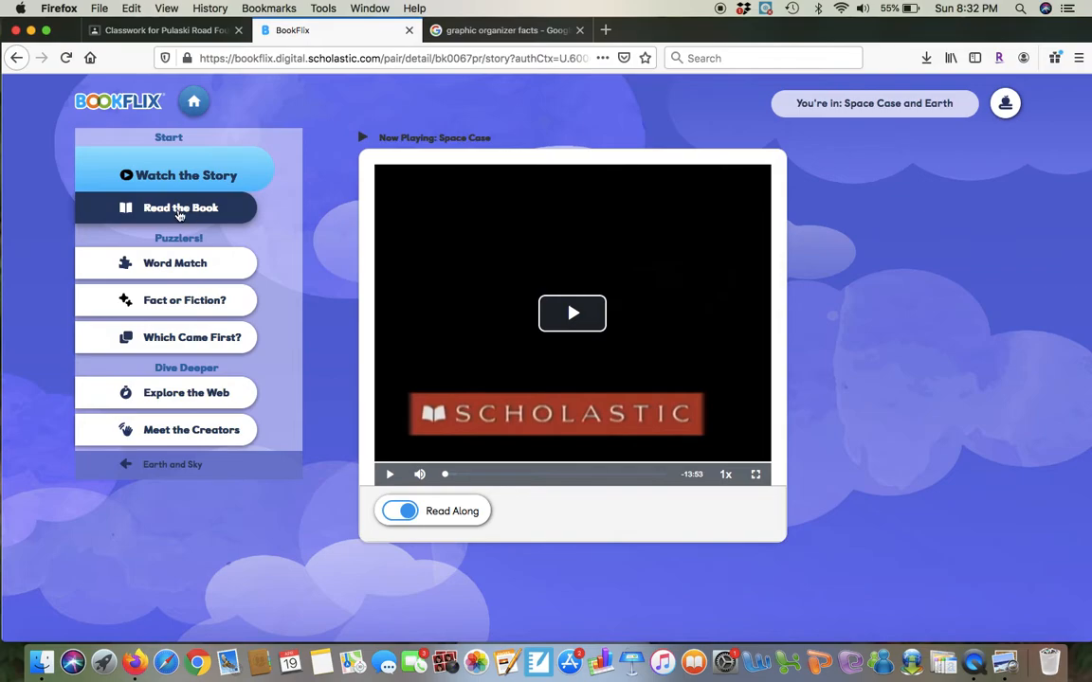
# Open the Earth book in the reader and turn to page 1.
pyautogui.click(180, 207)
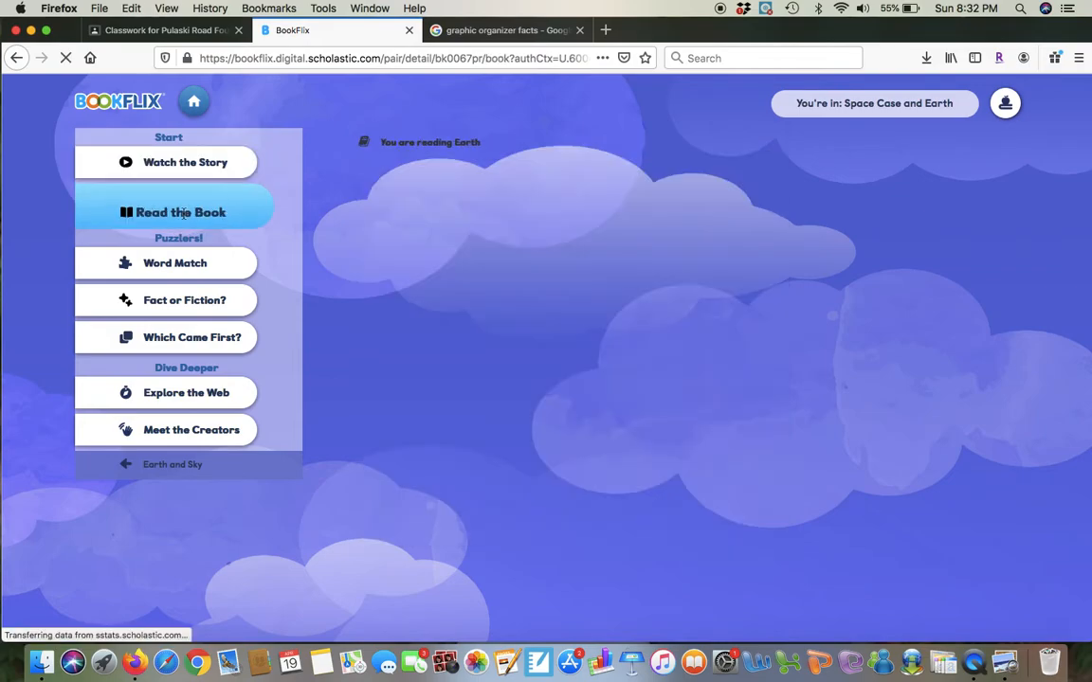
pyautogui.click(180, 212)
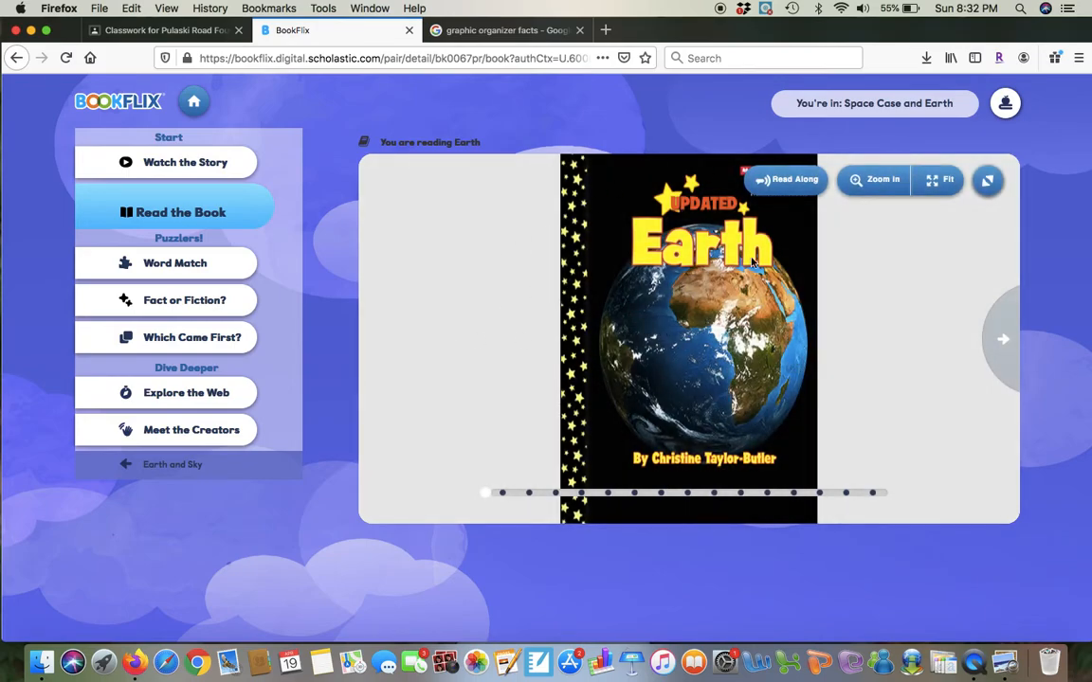
pyautogui.moveTo(988, 342)
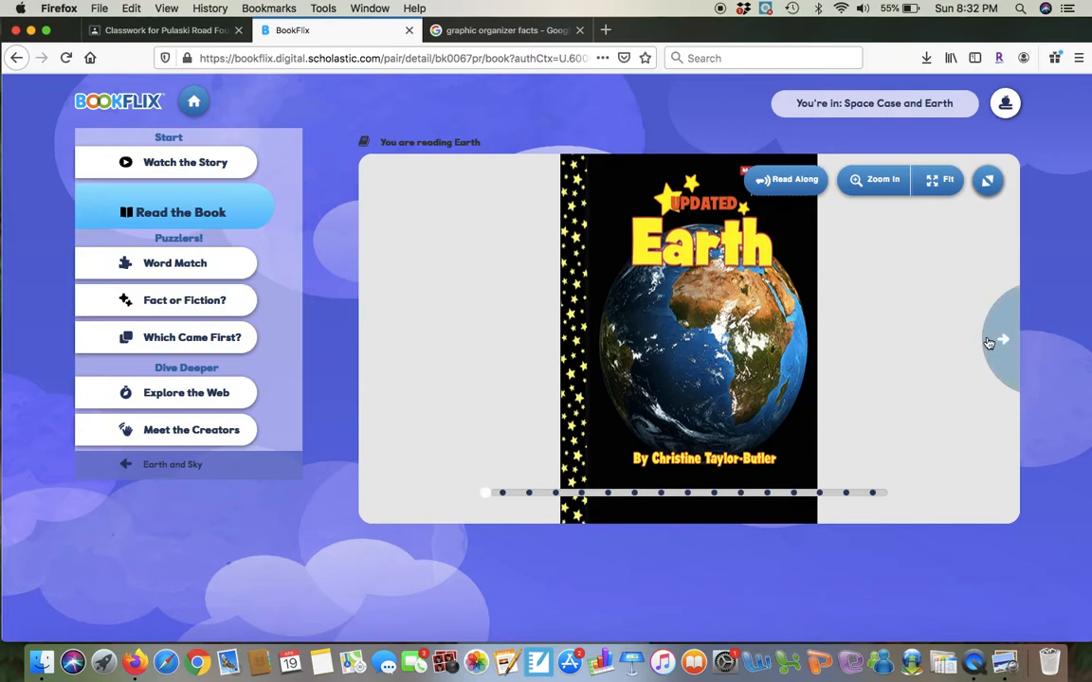
pyautogui.click(999, 340)
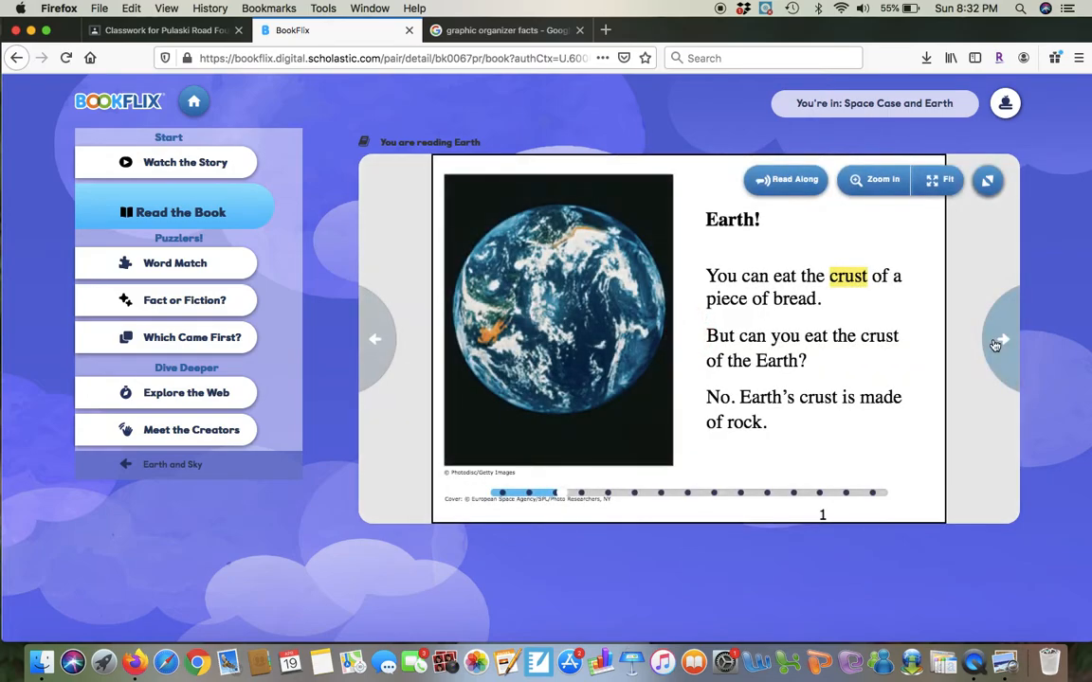
pyautogui.moveTo(982, 298)
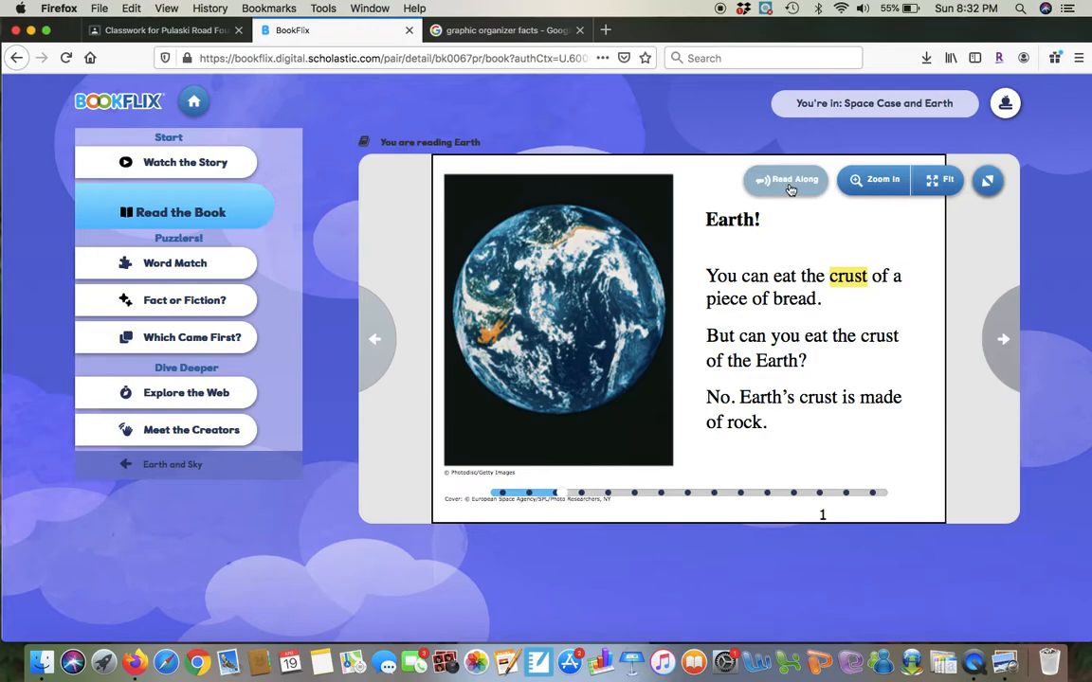
# Turn on Read Along narration for Earth, slow it down, then pause it.
pyautogui.click(785, 179)
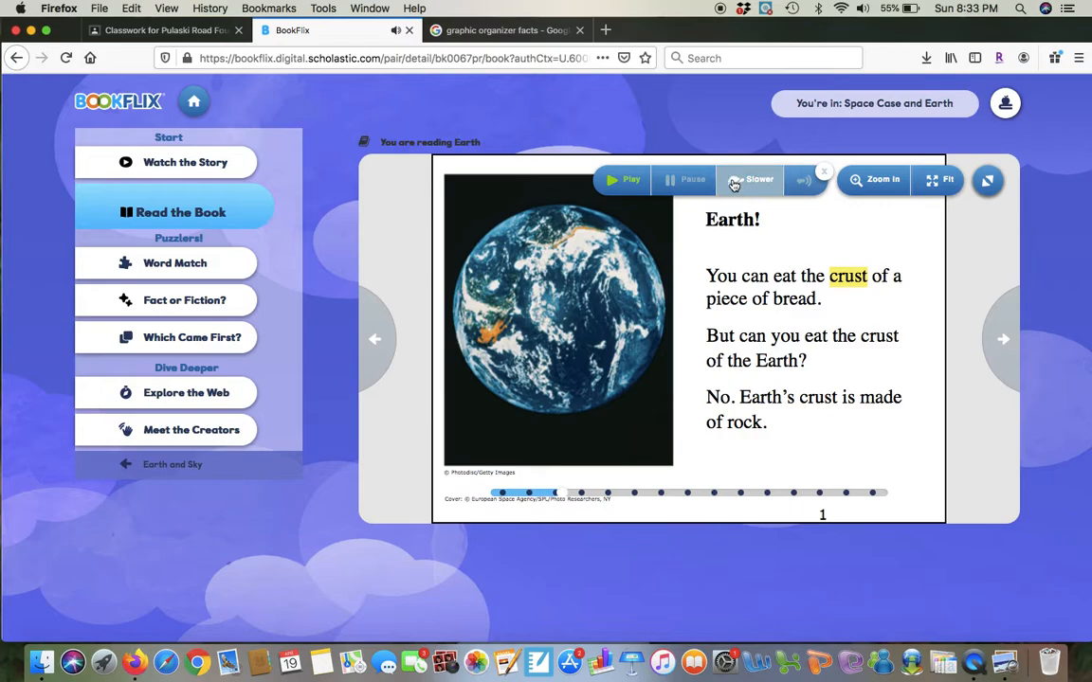
pyautogui.click(751, 179)
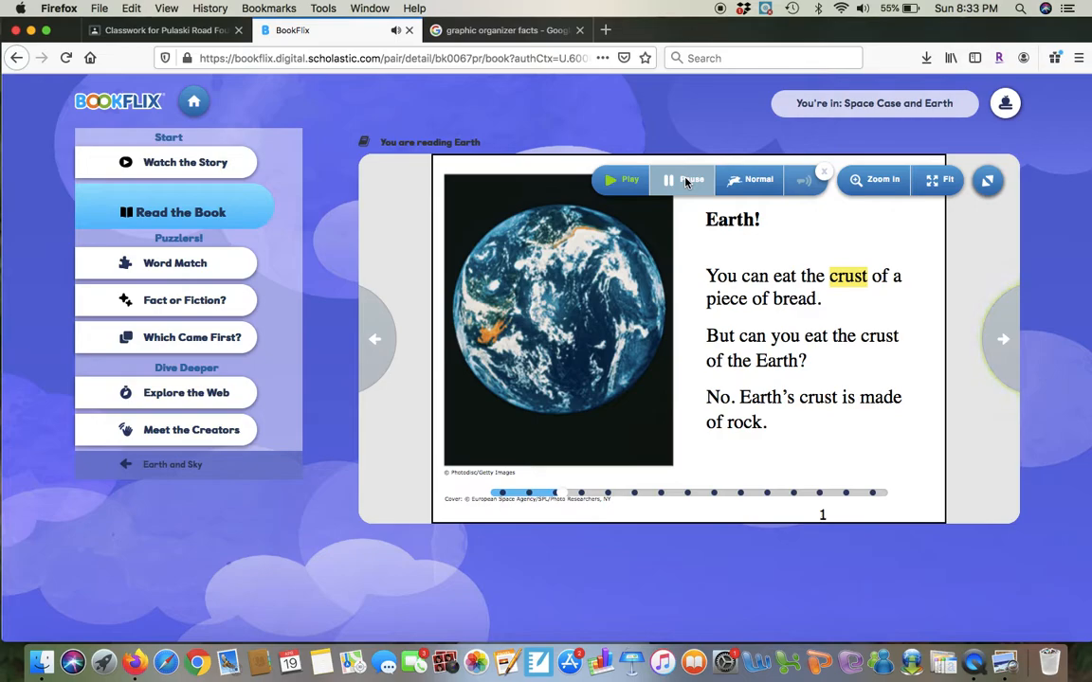
pyautogui.click(1002, 339)
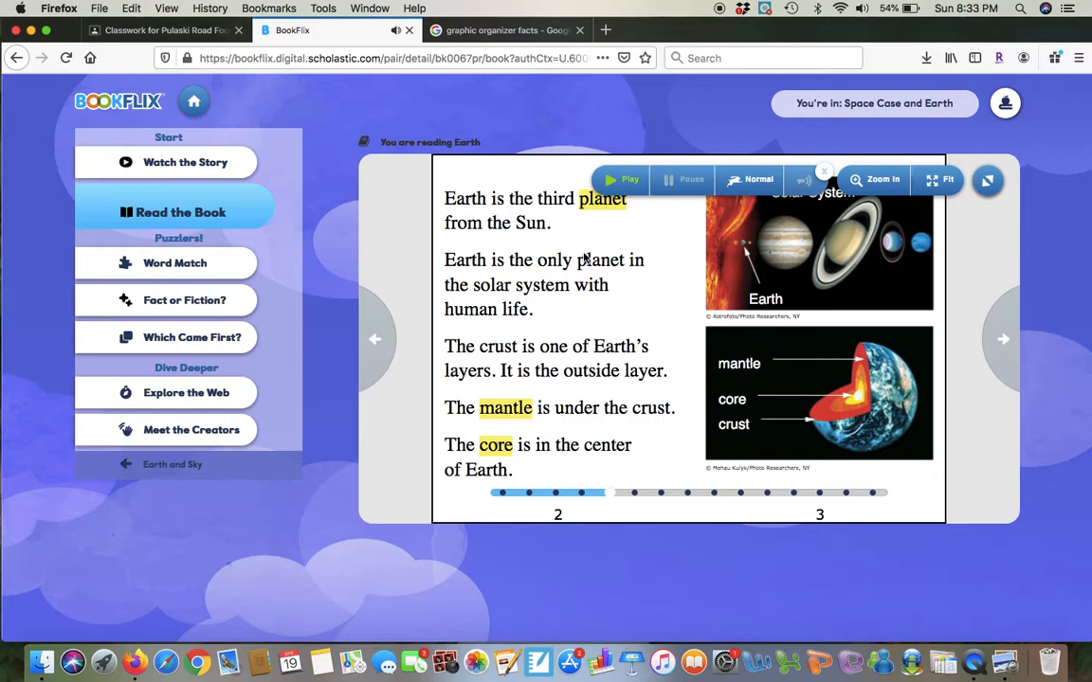
pyautogui.moveTo(602, 356)
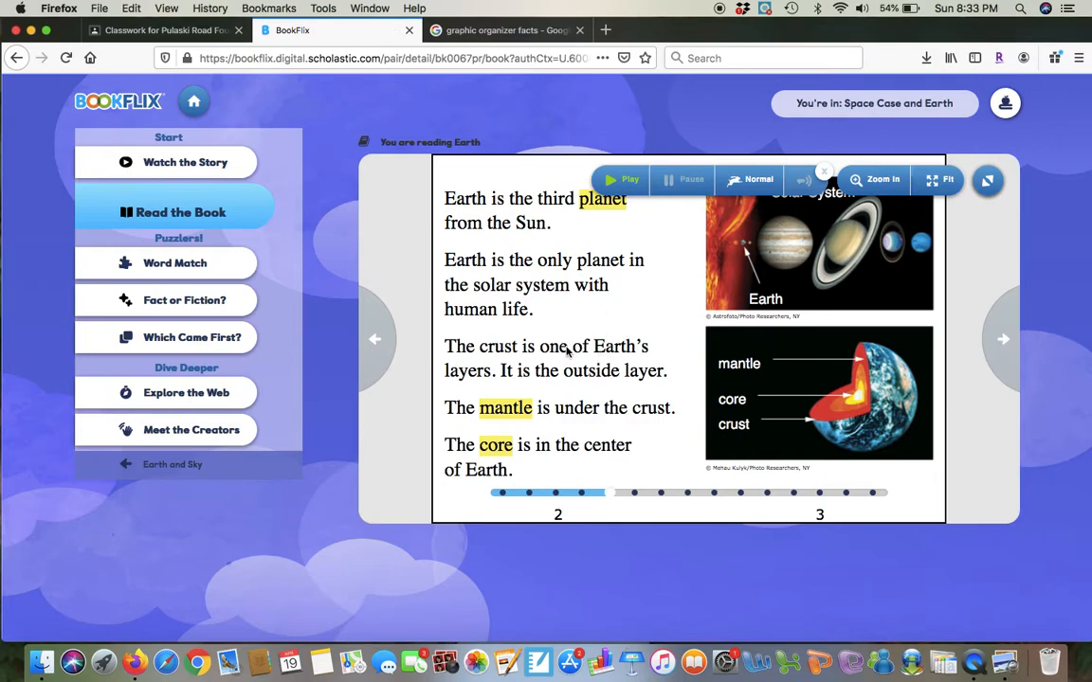
pyautogui.moveTo(579, 317)
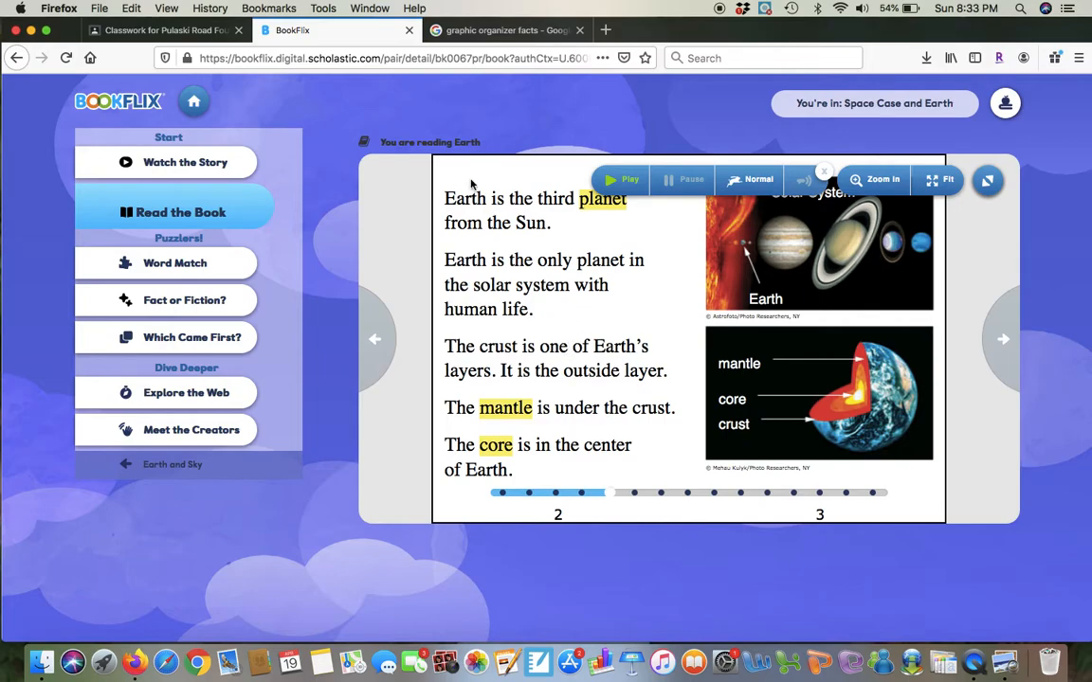
pyautogui.moveTo(517, 263)
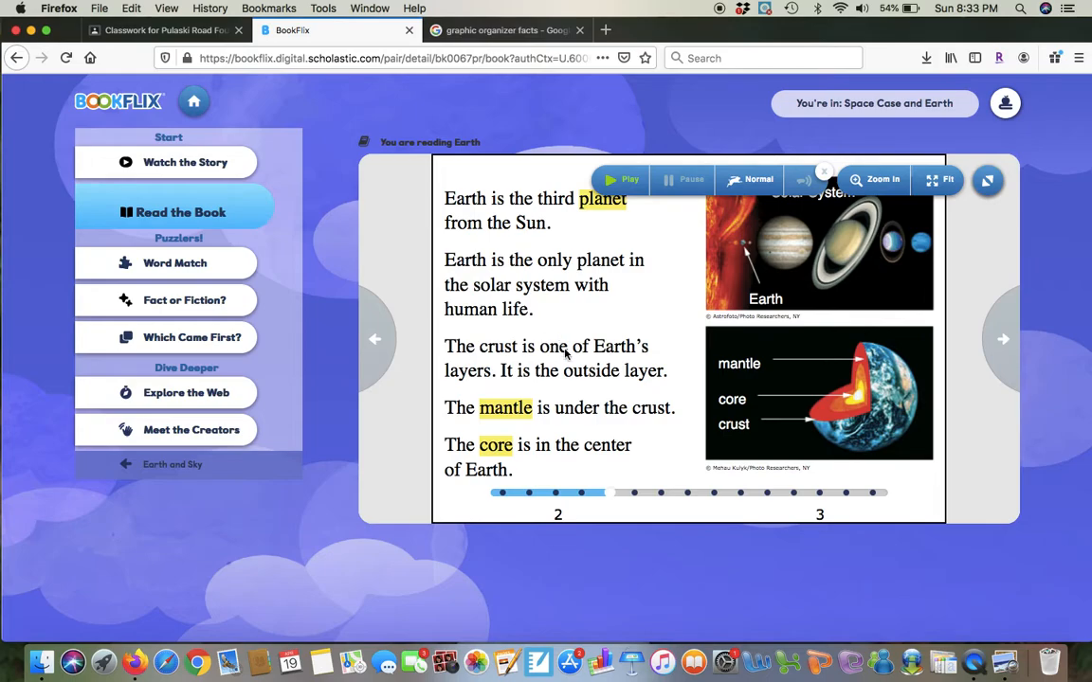
pyautogui.moveTo(597, 390)
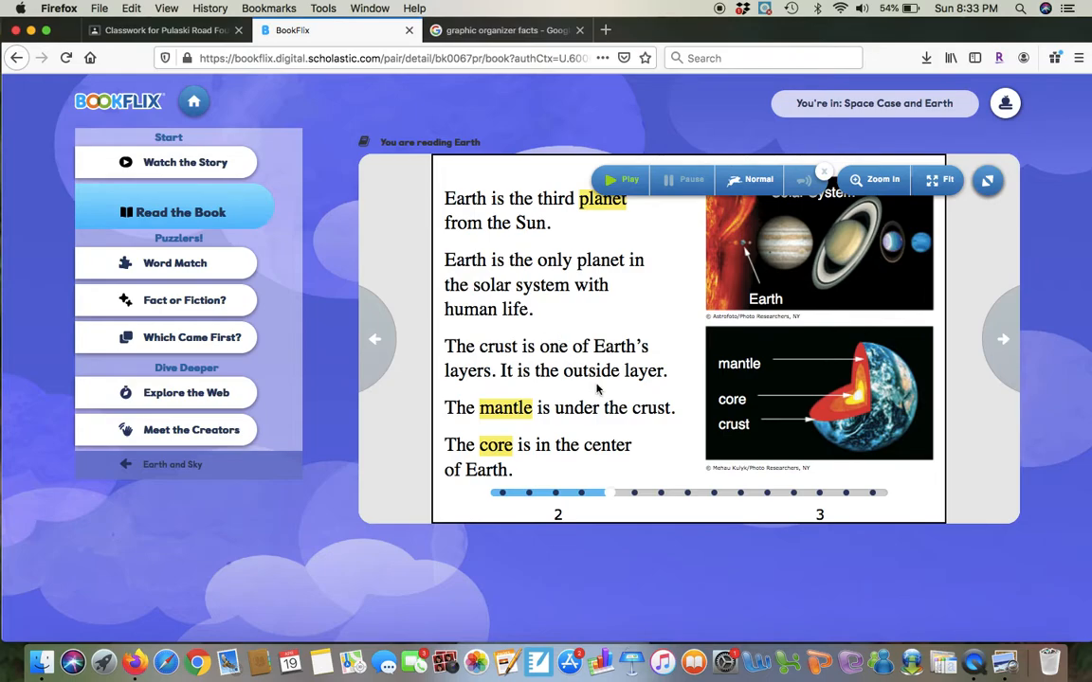
pyautogui.moveTo(344, 326)
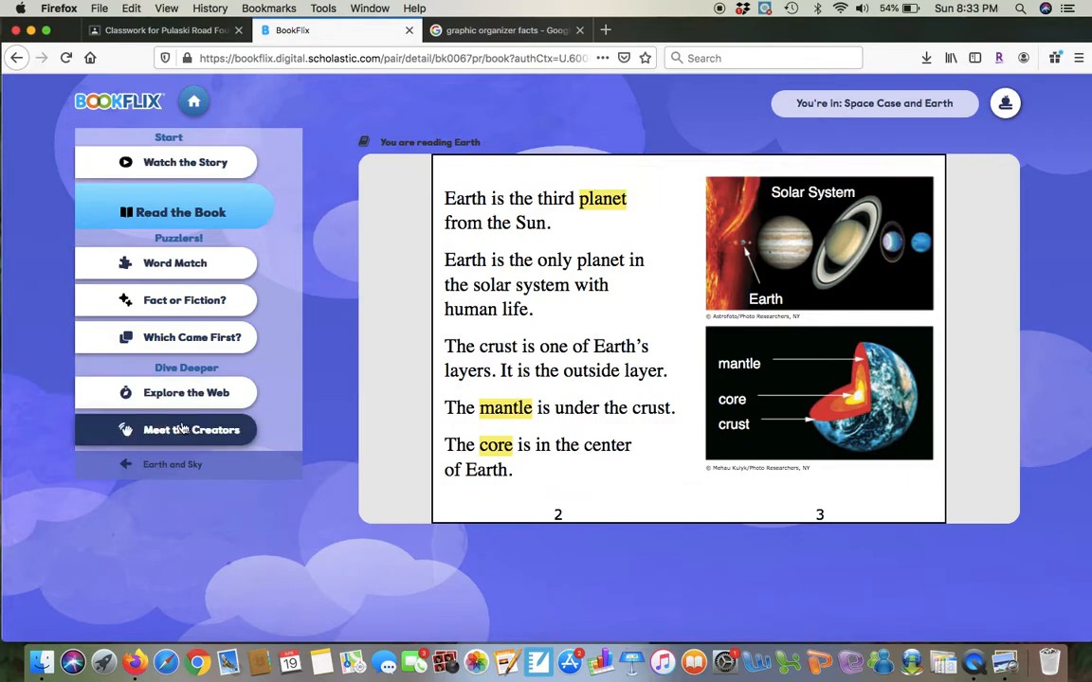
# View the Word Match puzzle, then open the Fact or Fiction puzzle.
pyautogui.click(173, 268)
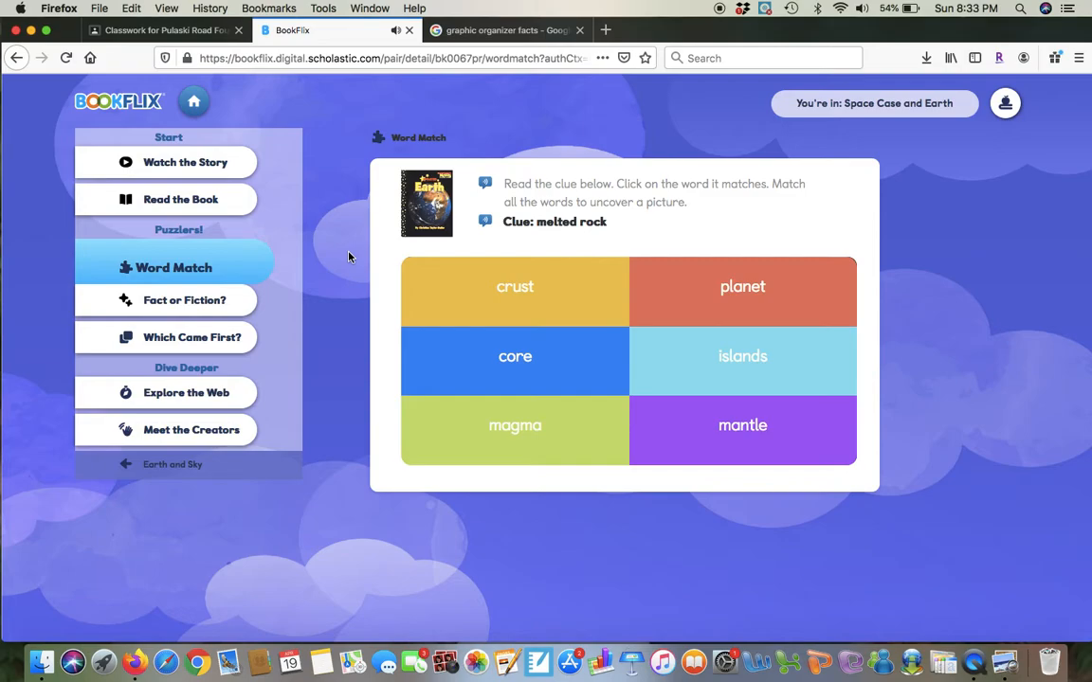
pyautogui.moveTo(531, 235)
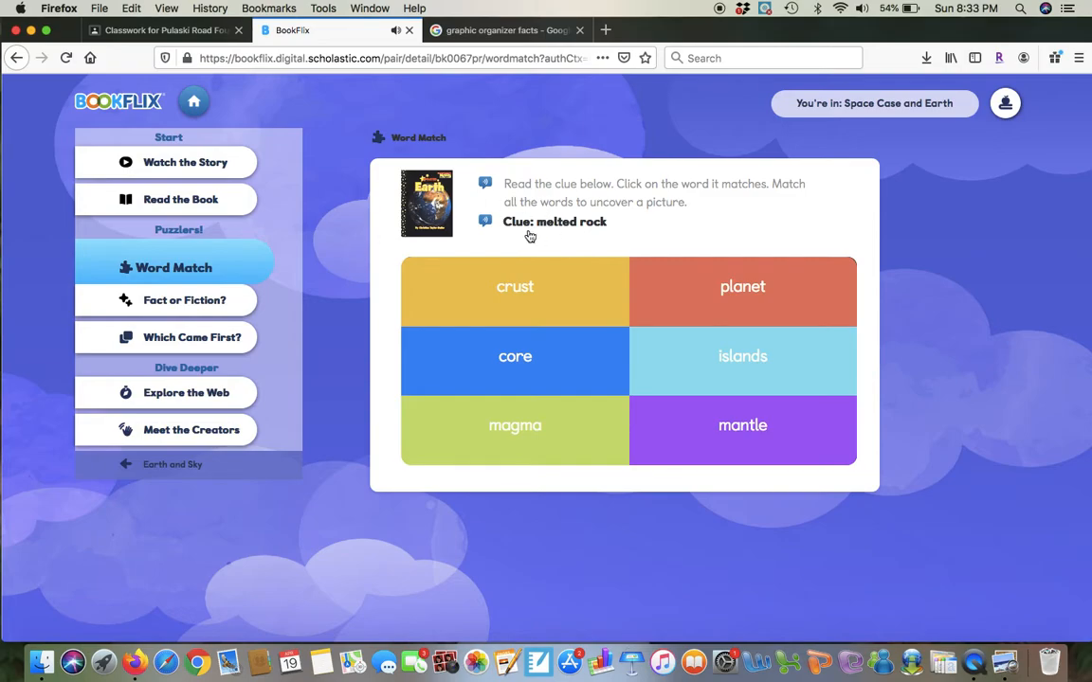
pyautogui.moveTo(617, 246)
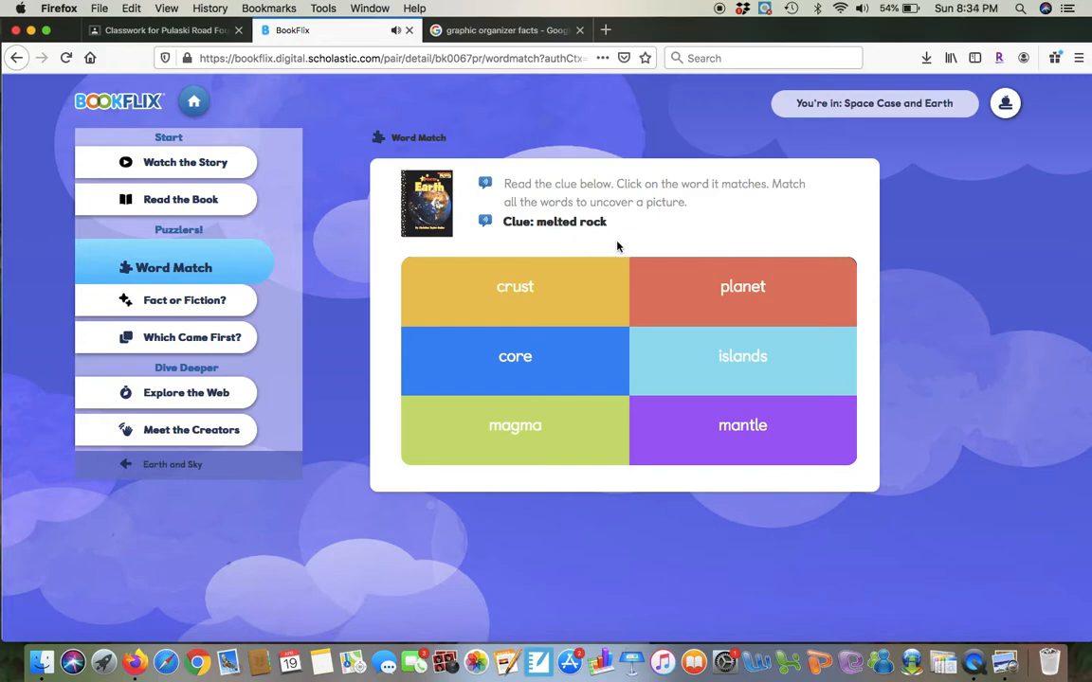
pyautogui.moveTo(448, 332)
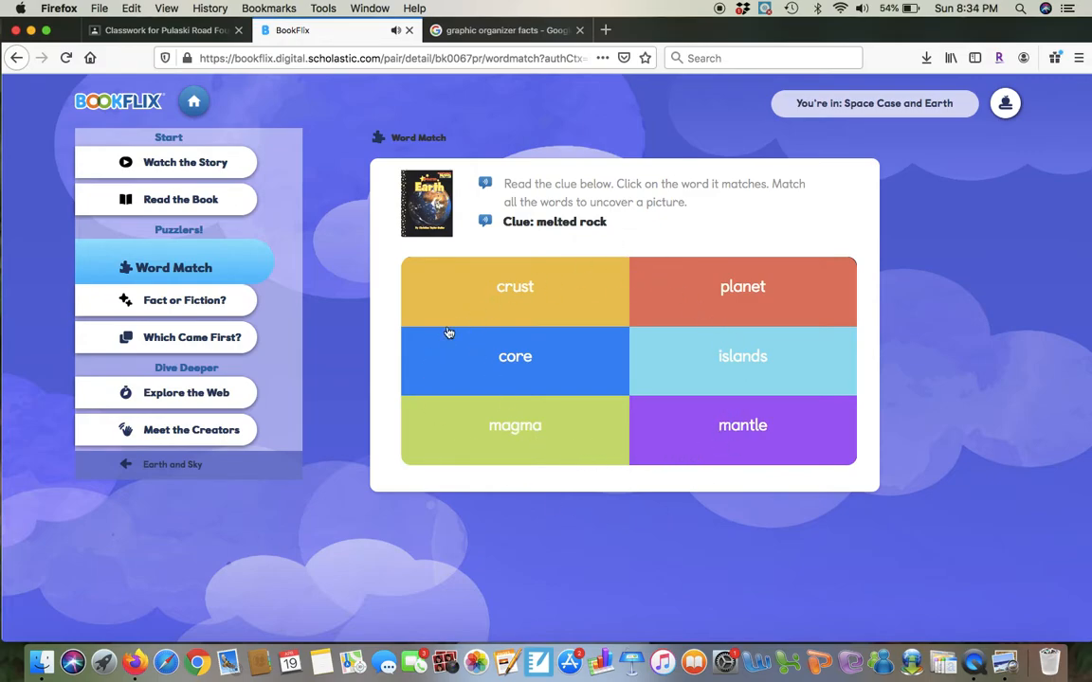
pyautogui.moveTo(620, 440)
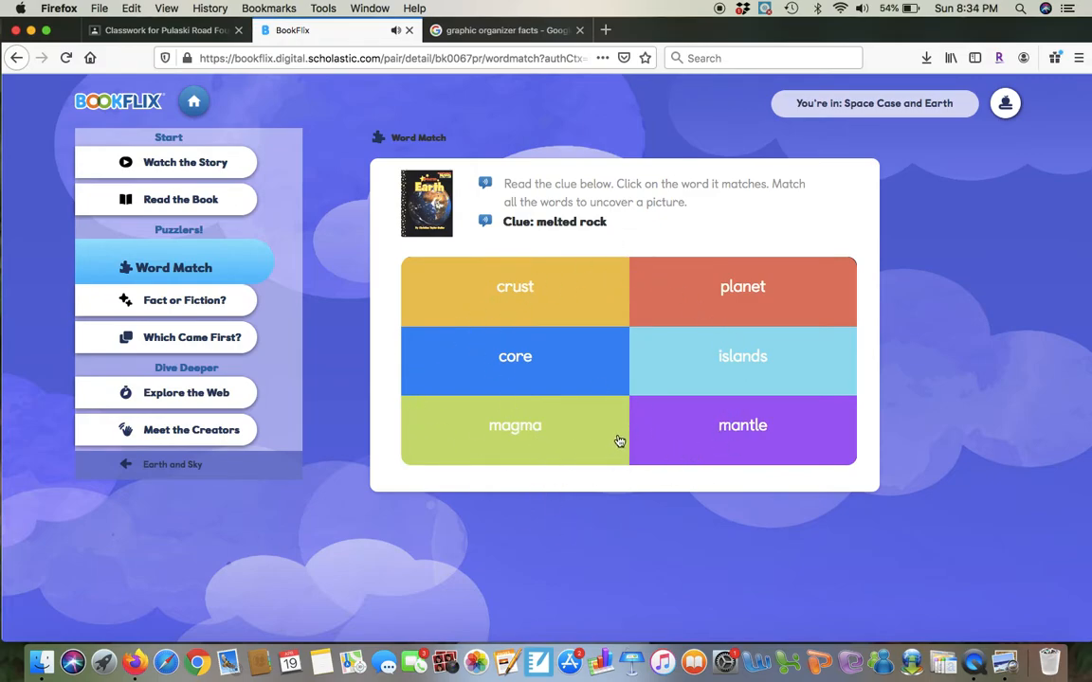
pyautogui.moveTo(459, 477)
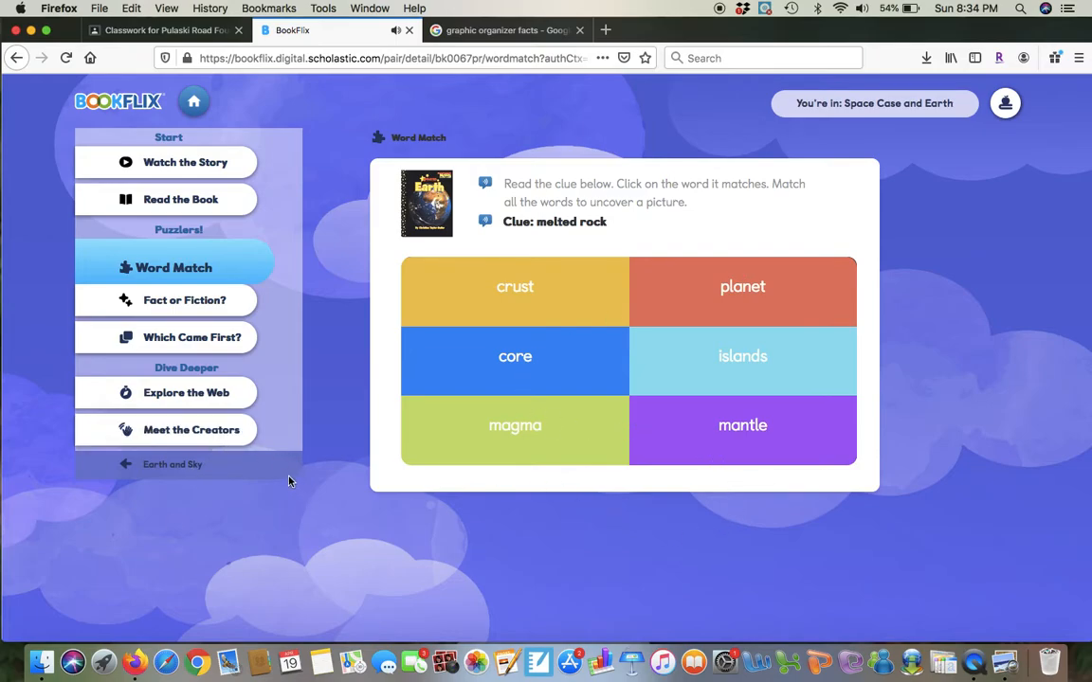
pyautogui.moveTo(185, 299)
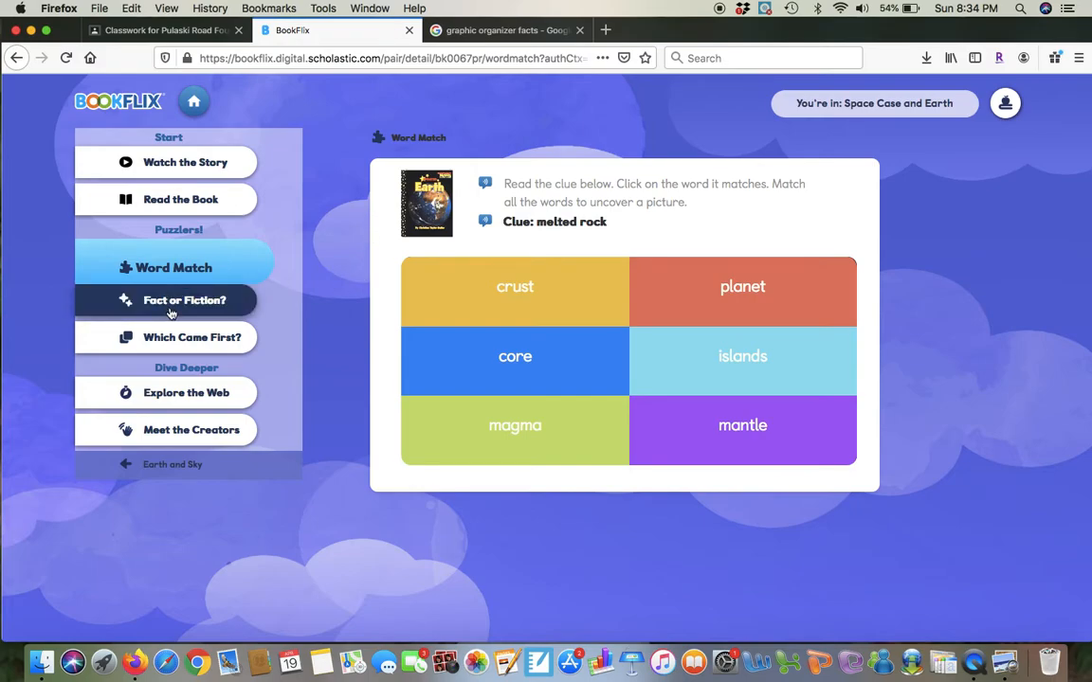
pyautogui.click(184, 299)
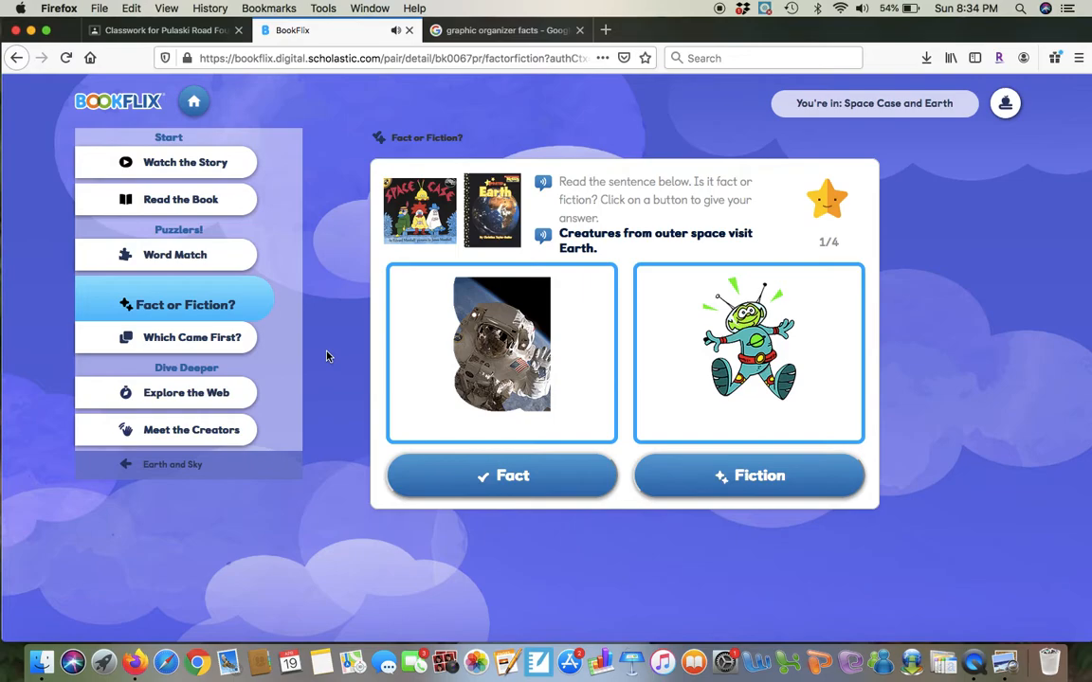
pyautogui.moveTo(545, 545)
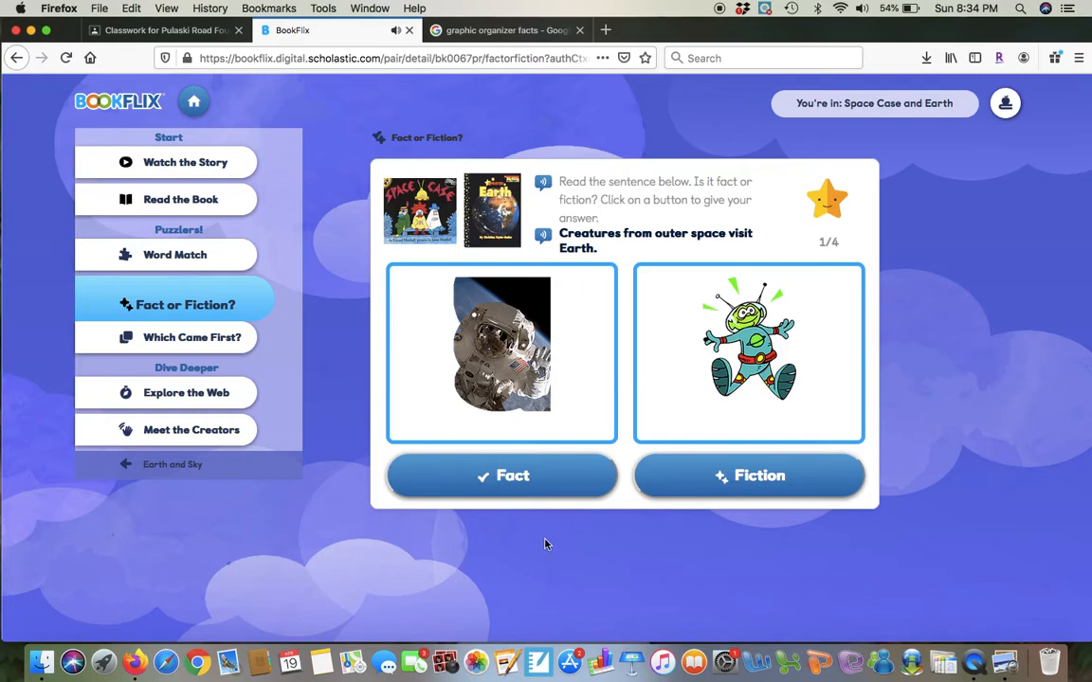
pyautogui.moveTo(706, 492)
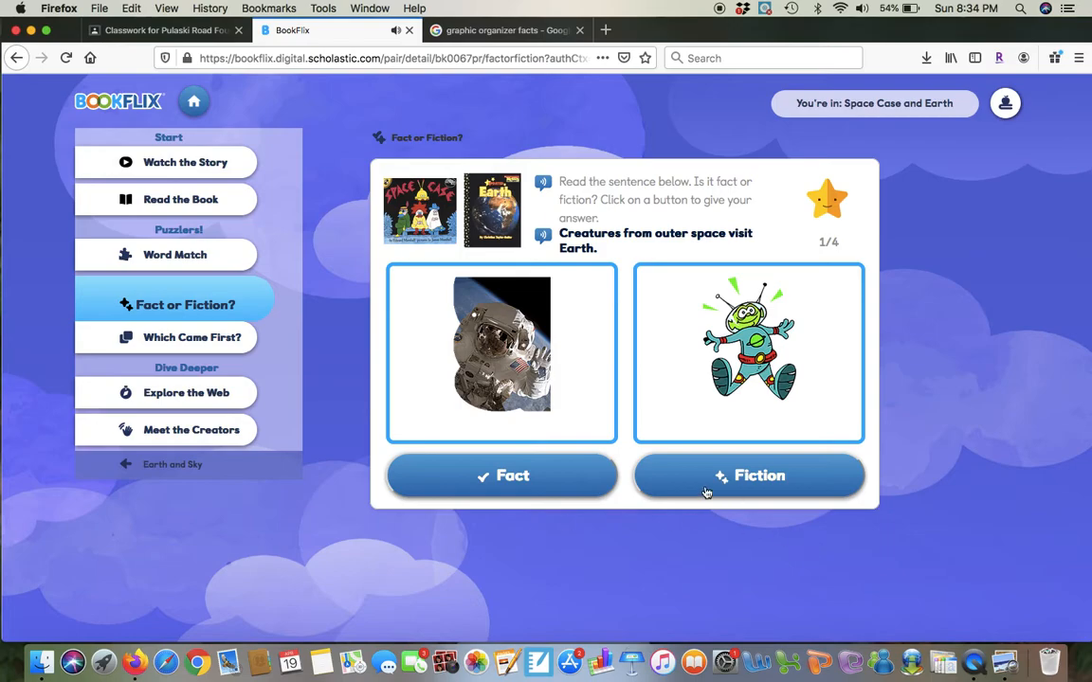
pyautogui.moveTo(731, 514)
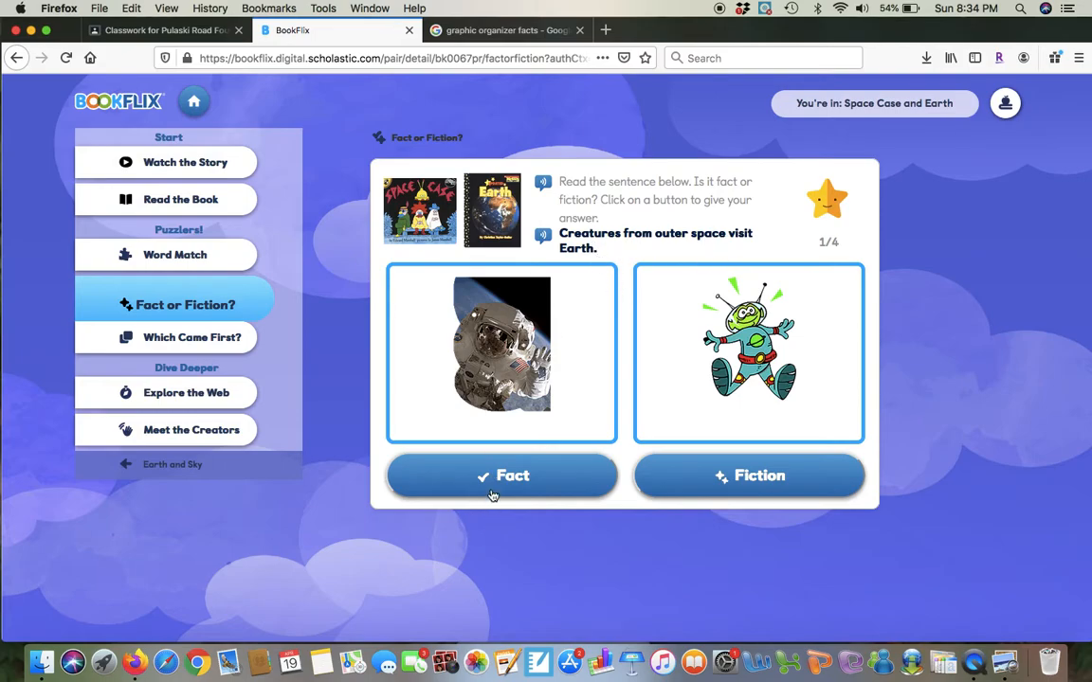
pyautogui.moveTo(776, 496)
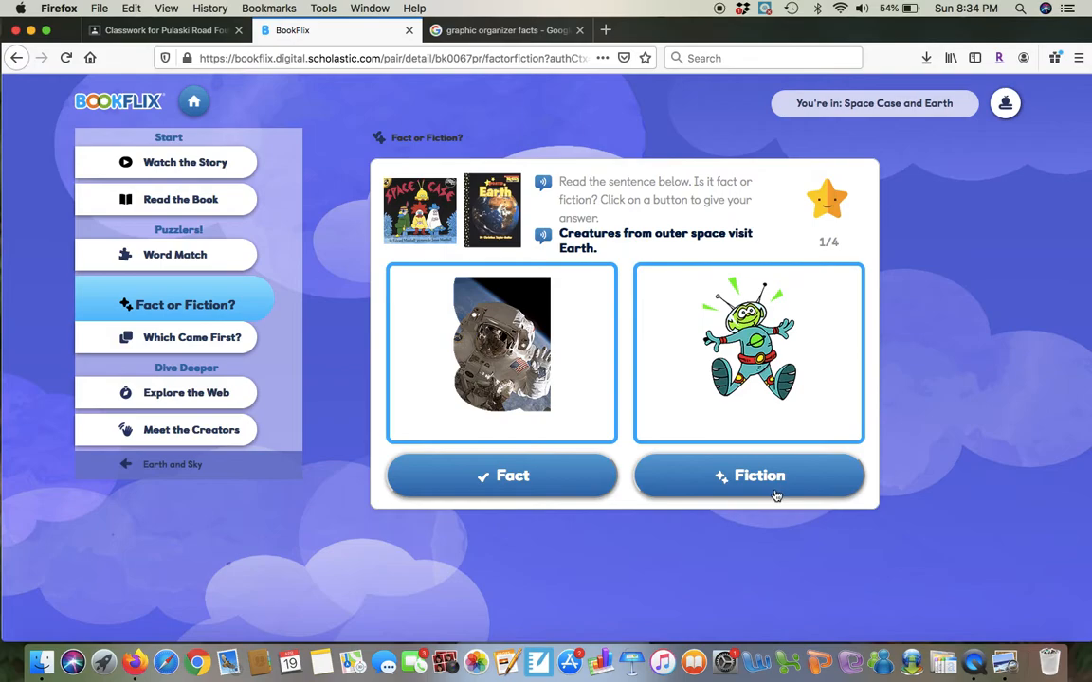
pyautogui.moveTo(597, 492)
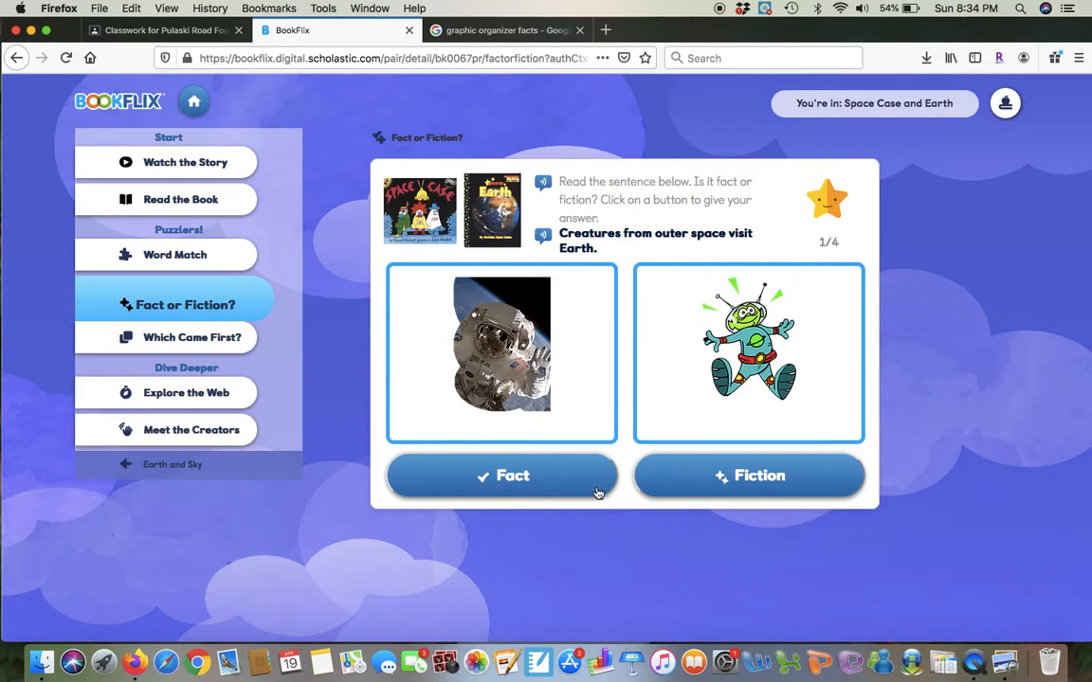
pyautogui.moveTo(204, 353)
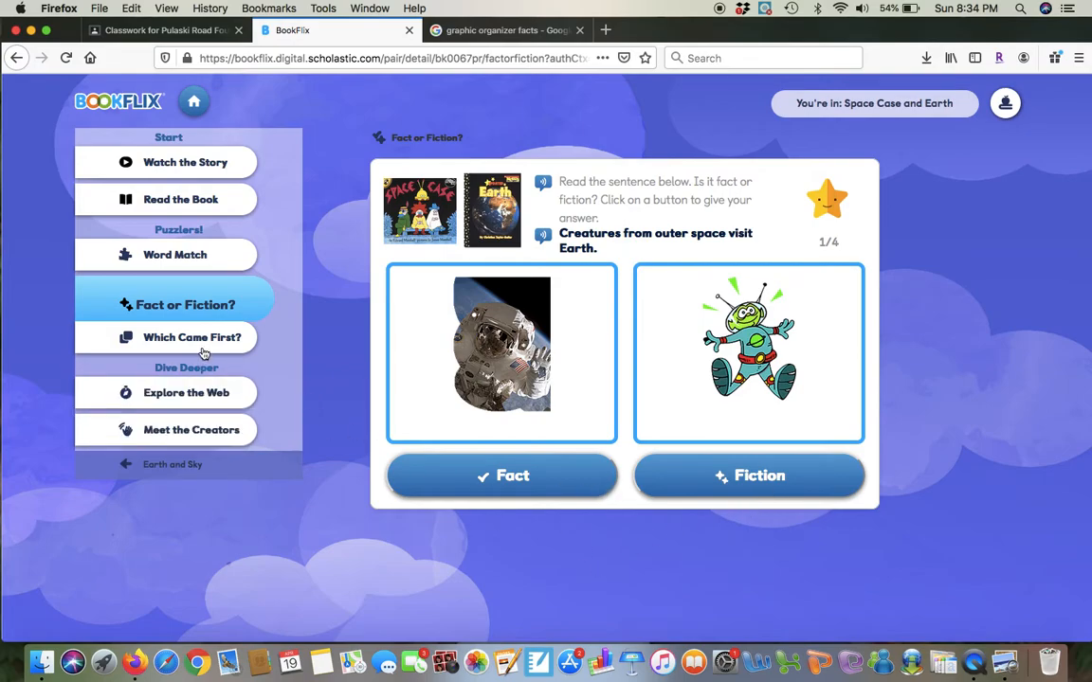
# Open the Which Came First? puzzle for Space Case.
pyautogui.click(192, 337)
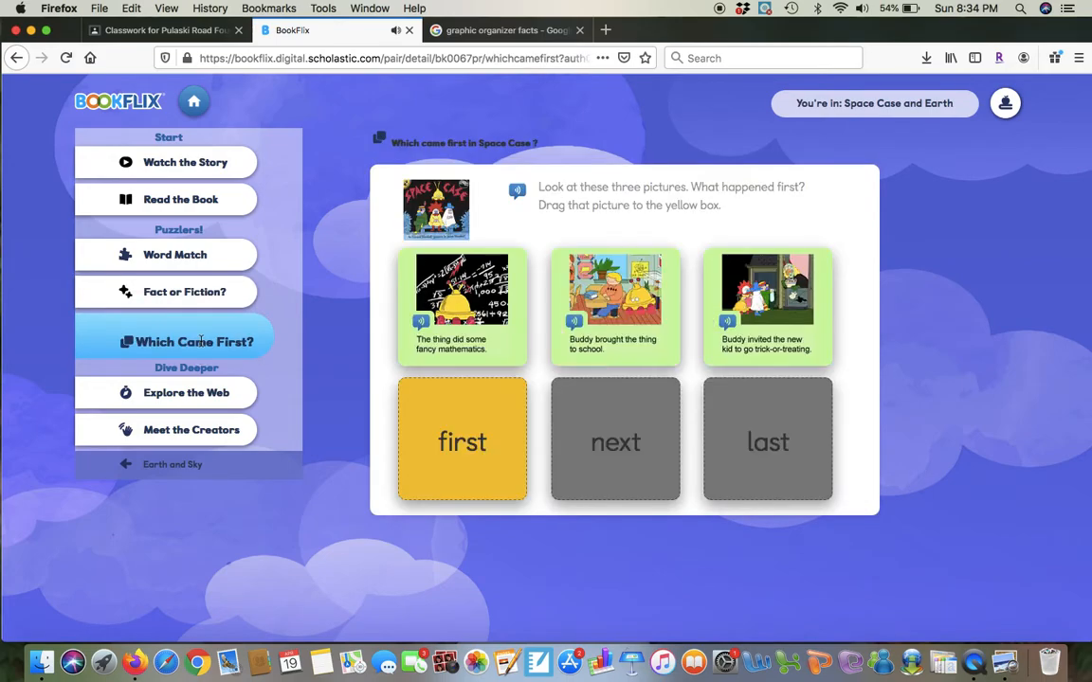
pyautogui.moveTo(252, 545)
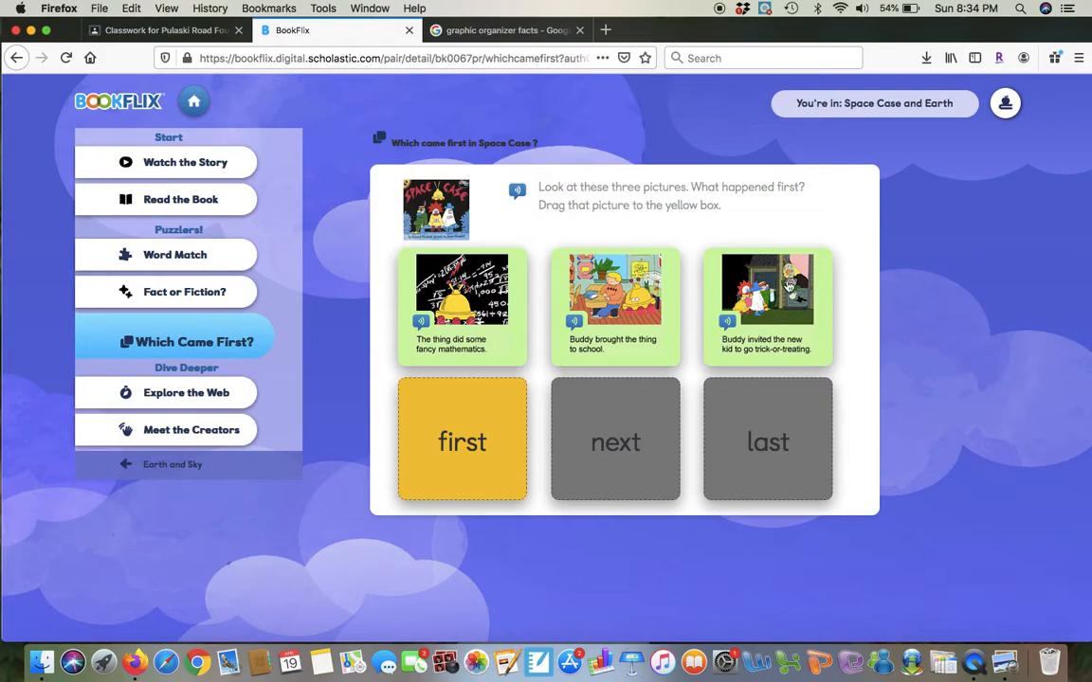
pyautogui.moveTo(491, 286)
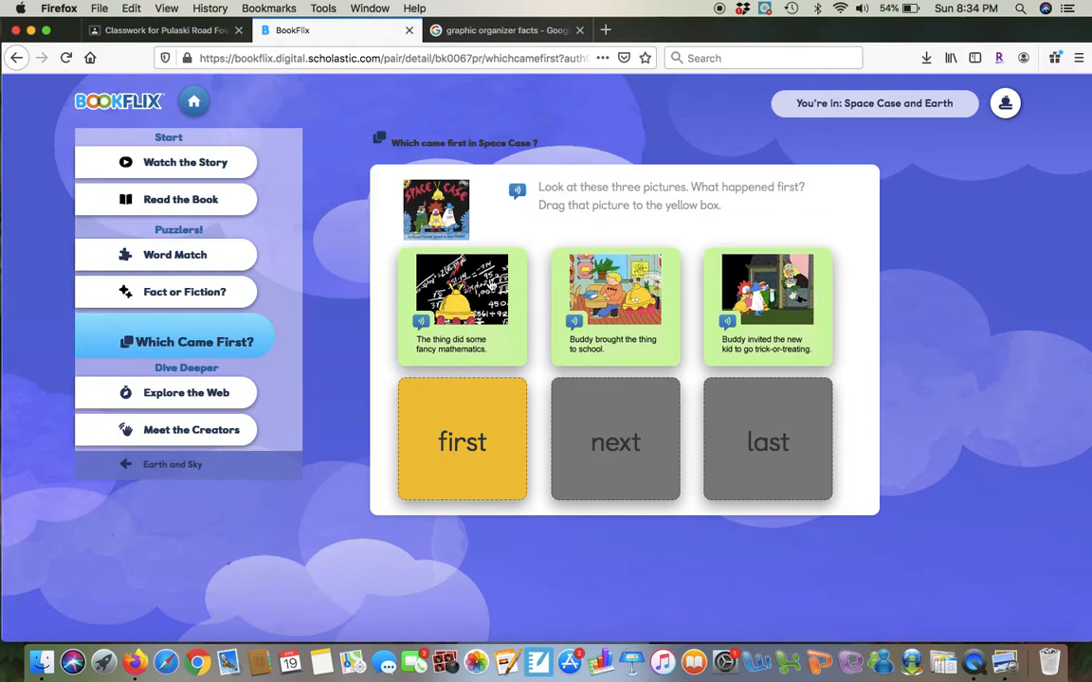
pyautogui.moveTo(154, 500)
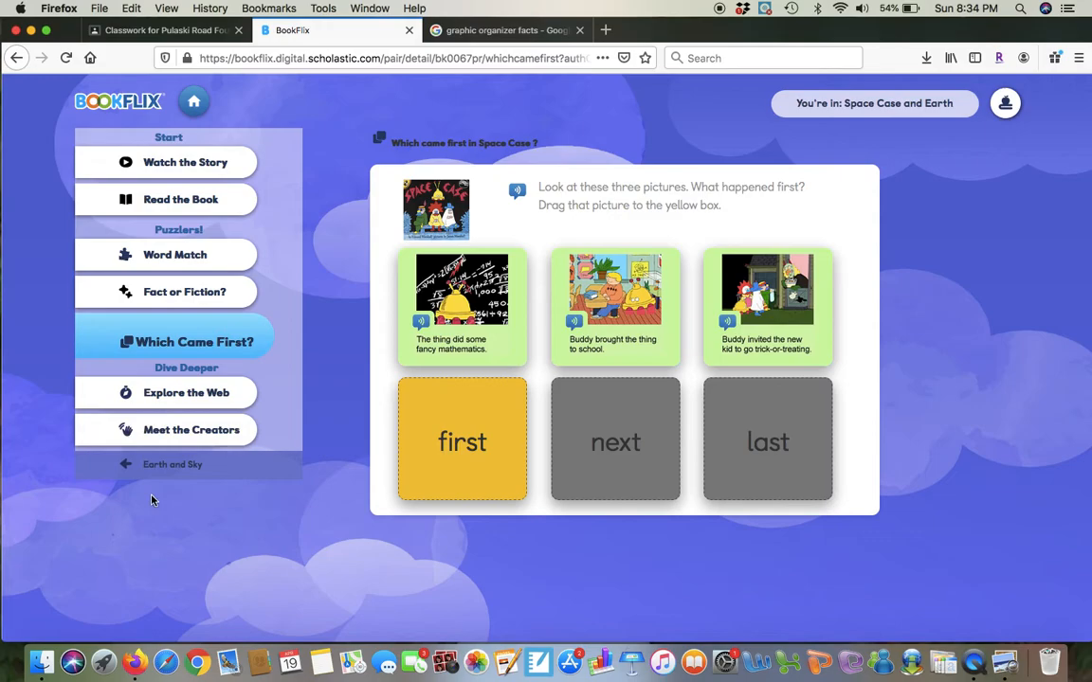
pyautogui.moveTo(438, 88)
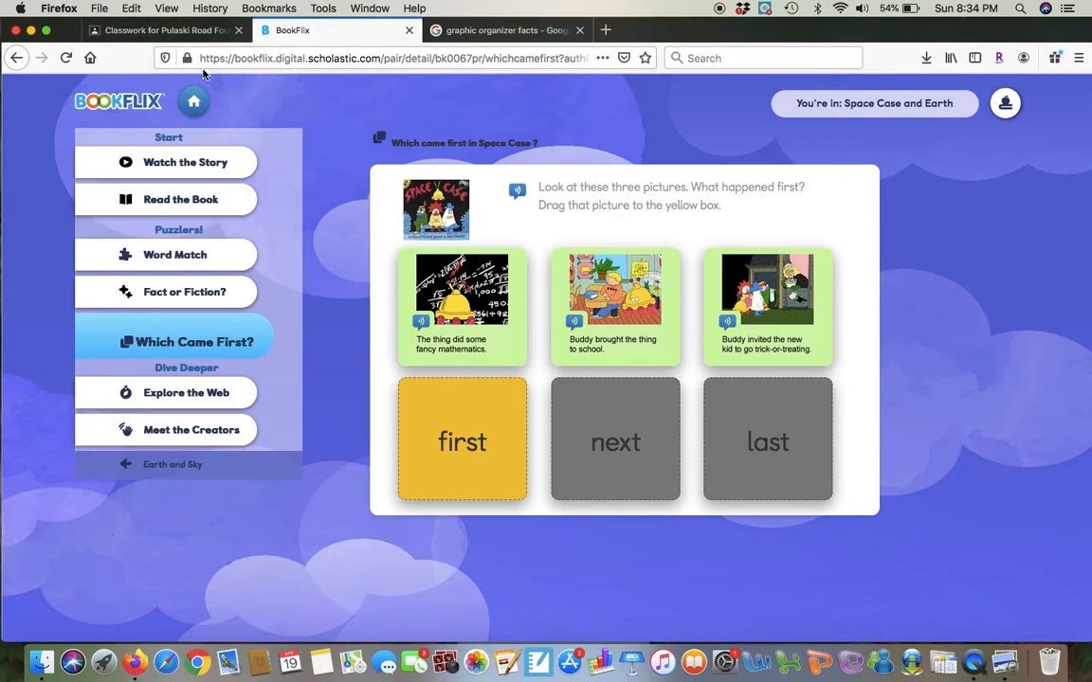
pyautogui.moveTo(304, 137)
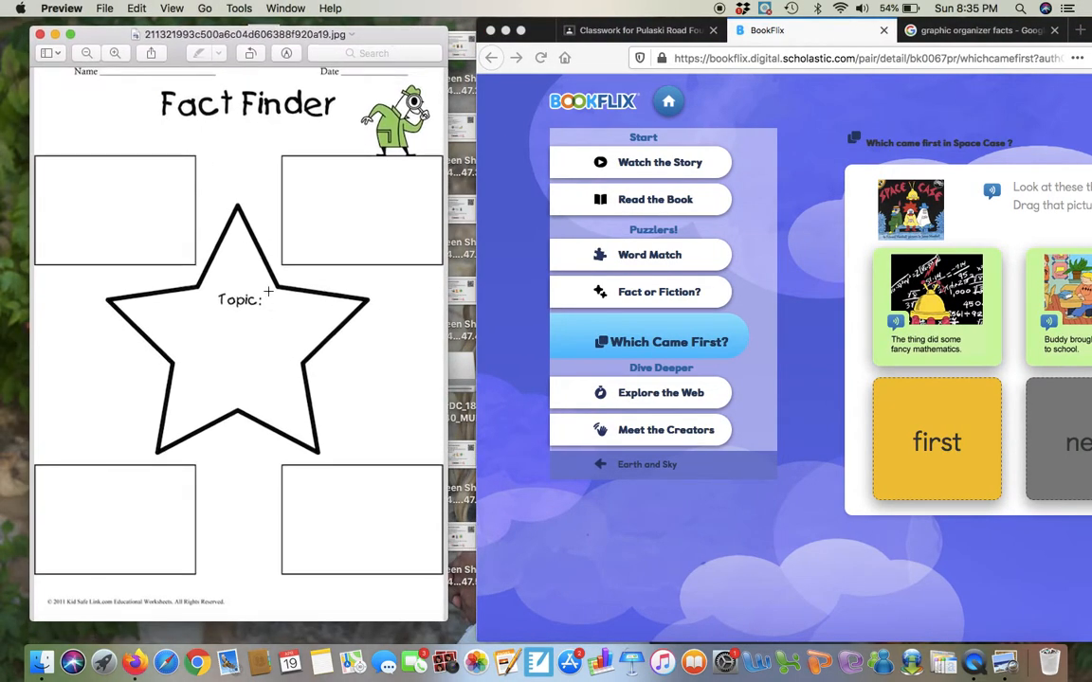
pyautogui.moveTo(173, 347)
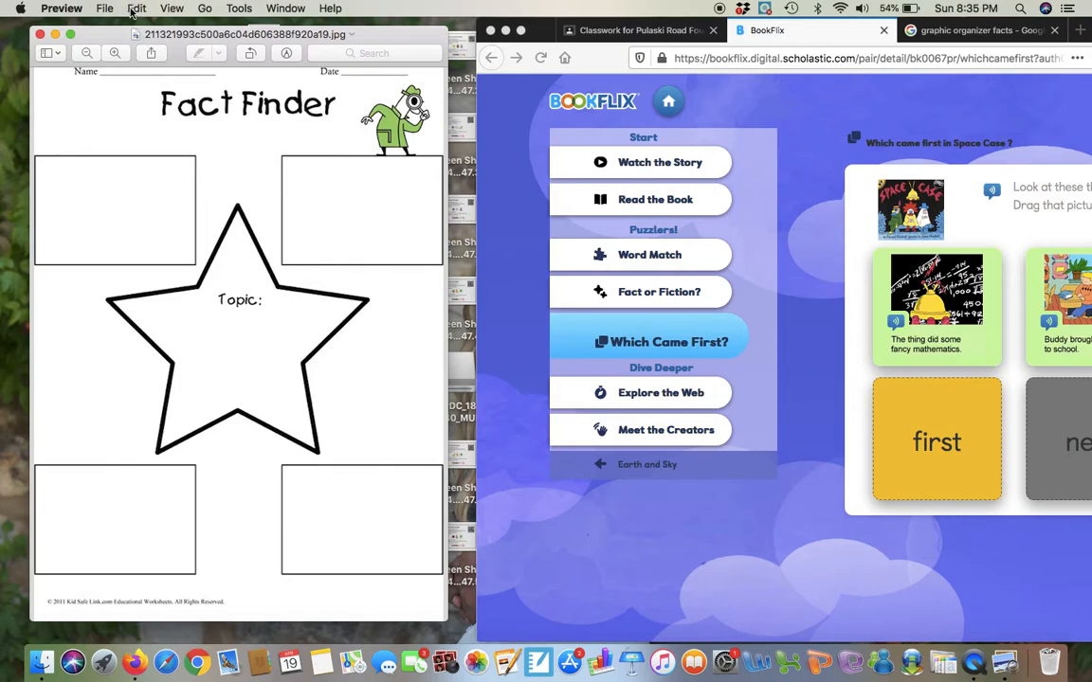
# Add an empty text box under Topic in Preview, then reopen the Earth book.
pyautogui.click(239, 8)
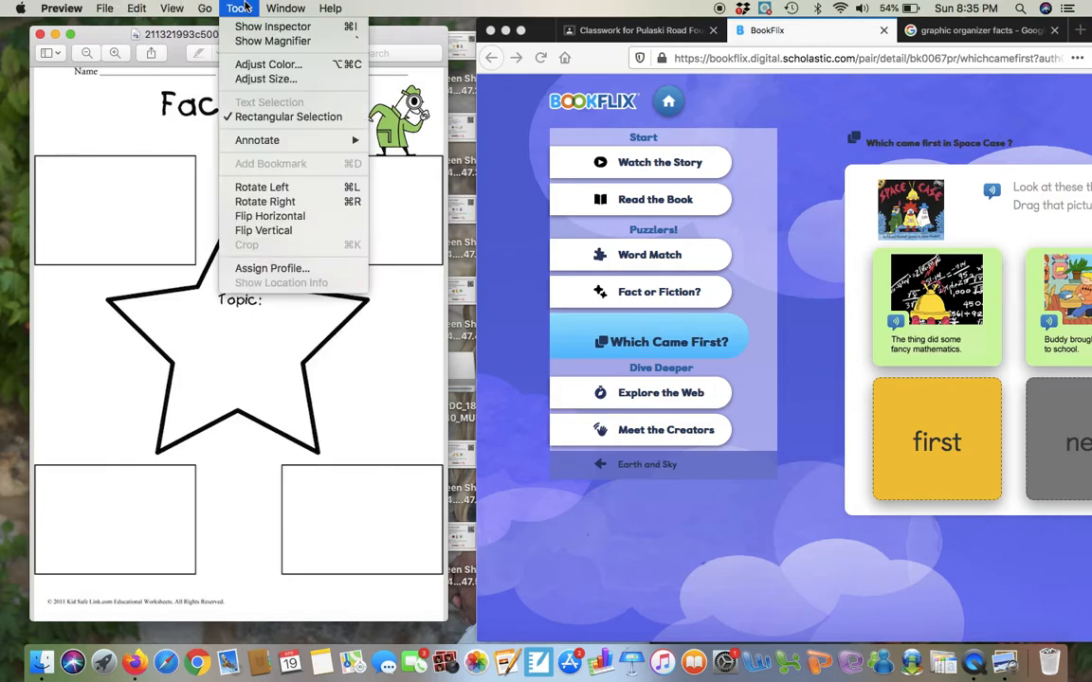
pyautogui.click(239, 7)
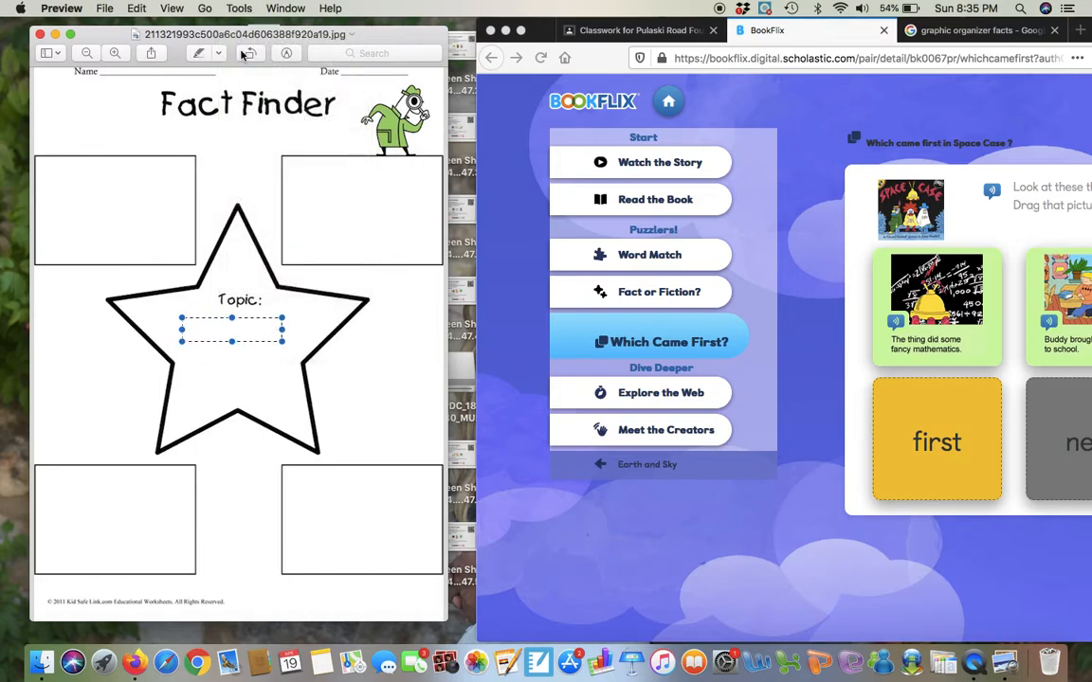
pyautogui.click(218, 53)
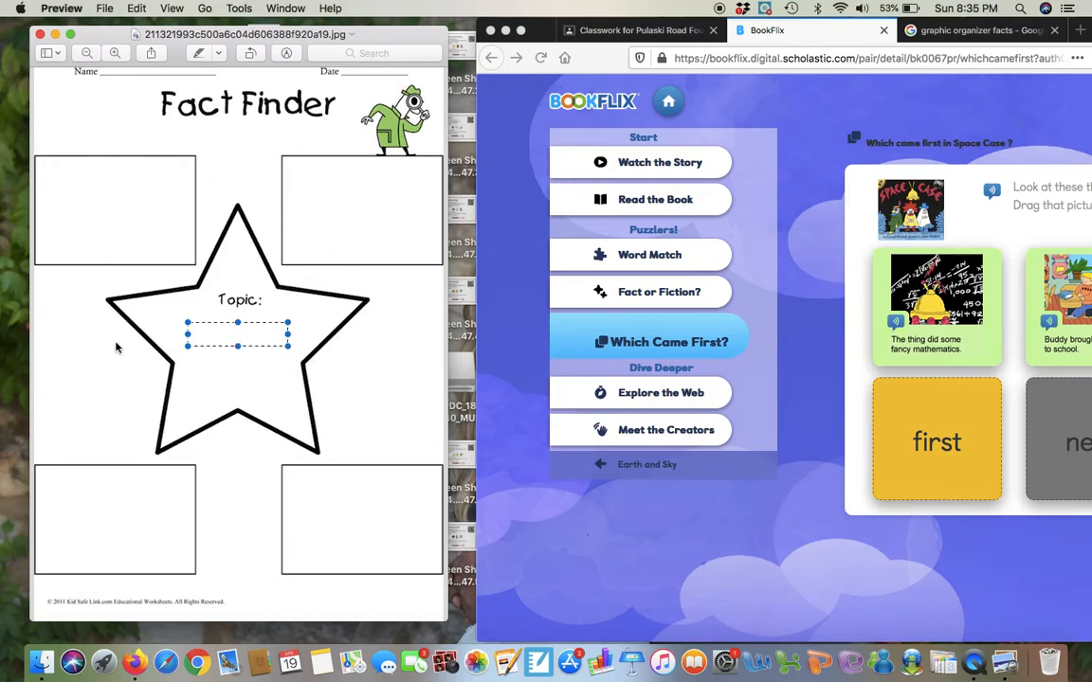
pyautogui.moveTo(247, 498)
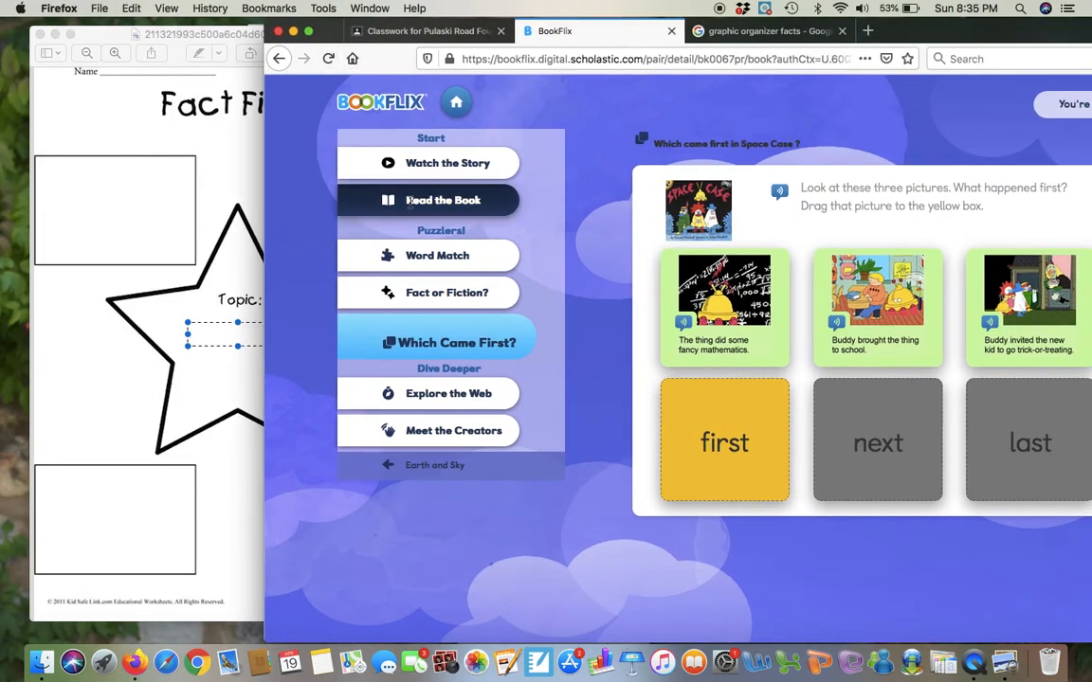
pyautogui.click(442, 200)
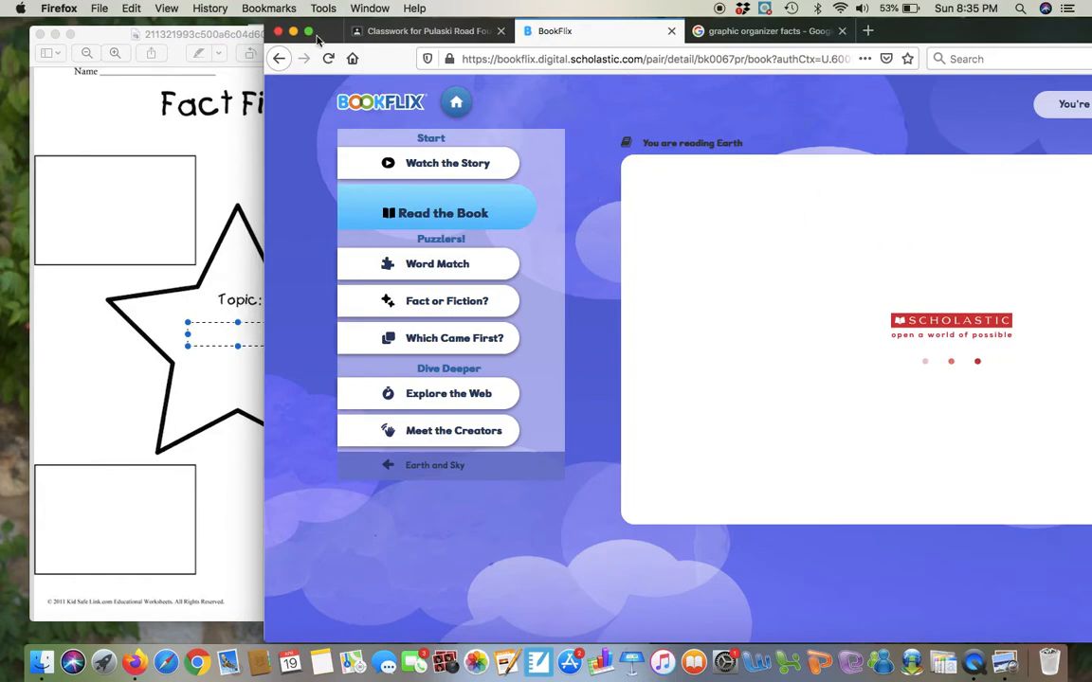